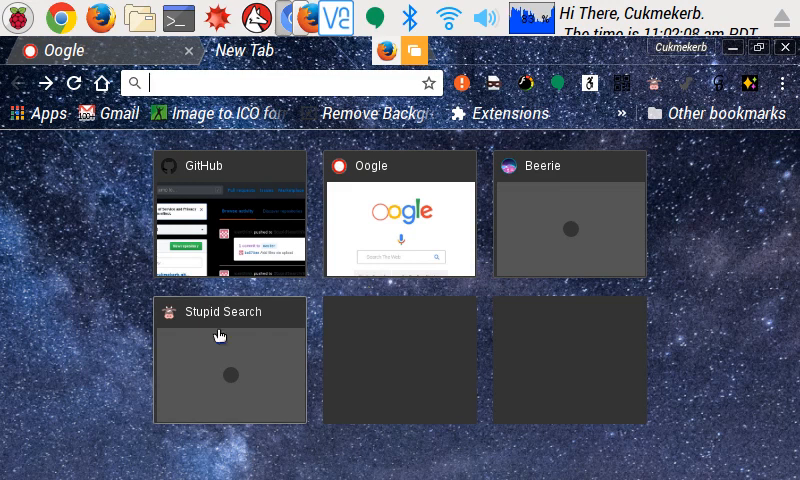
mouse_move(62, 98)
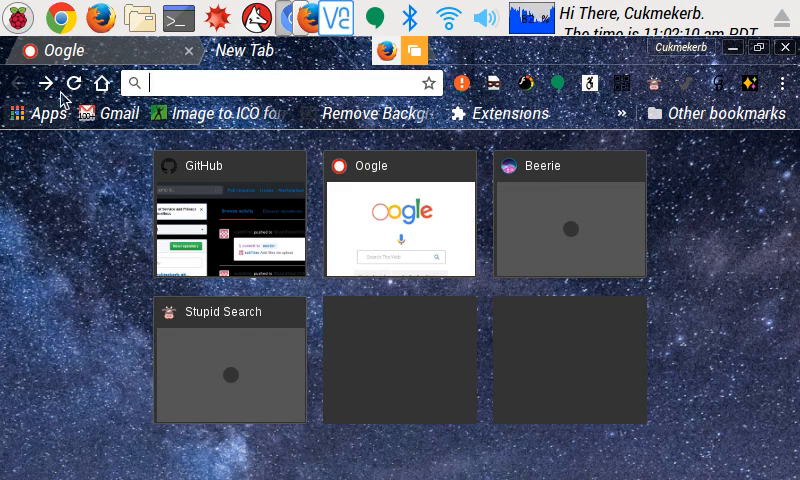
Step: Load the Oogle search homepage in Chrome and scroll down to its row of links
left_click(400, 216)
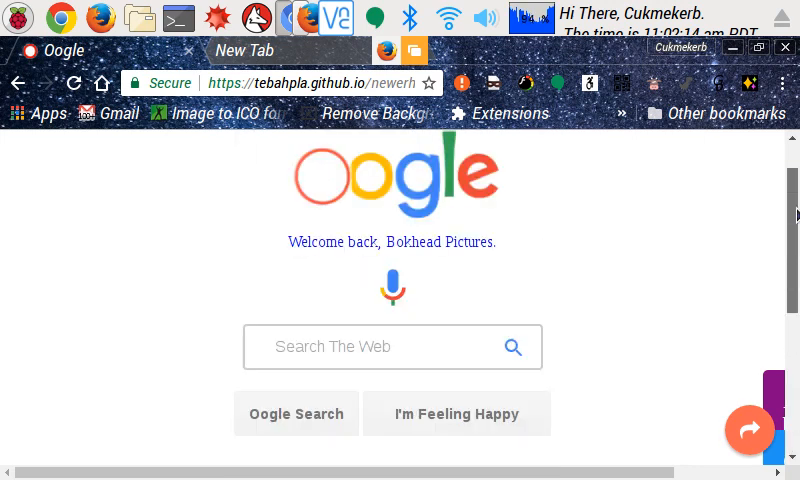
scroll("down", 3)
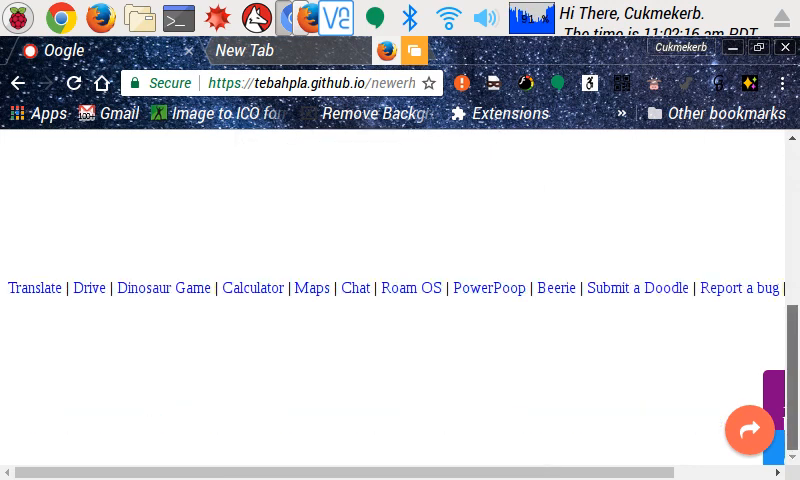
left_click(246, 50)
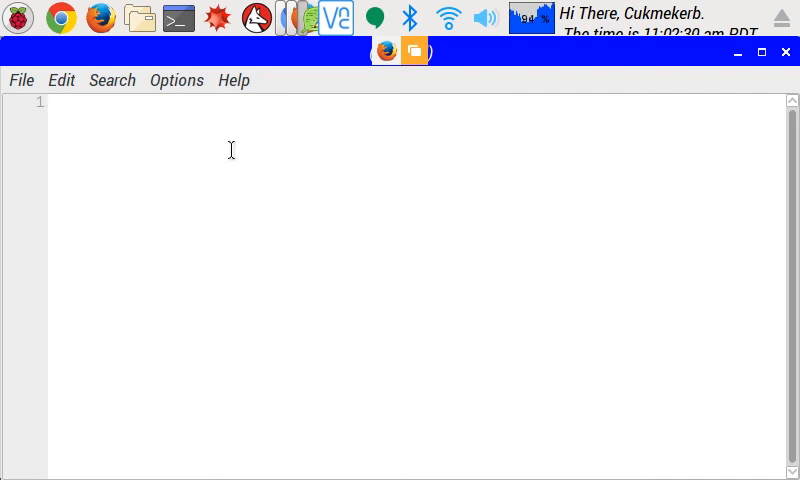
Step: Begin a <style> block with a ::-webkit-scrollbar{ selector on its own line
type("<st")
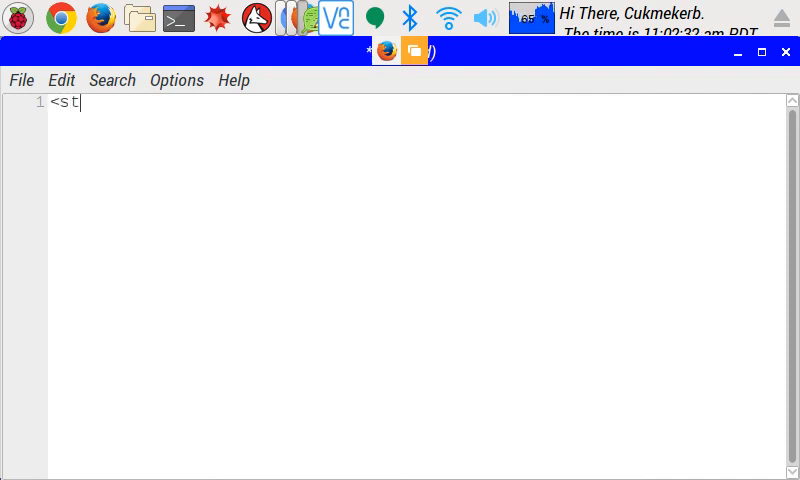
type("yle>")
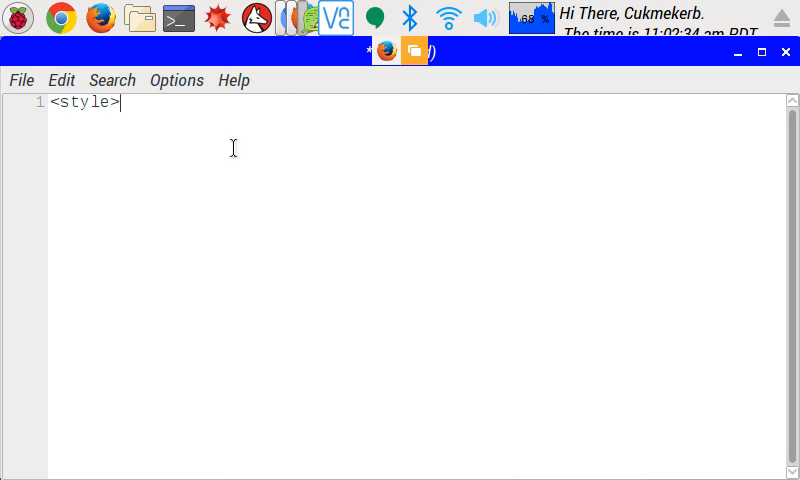
key("Return")
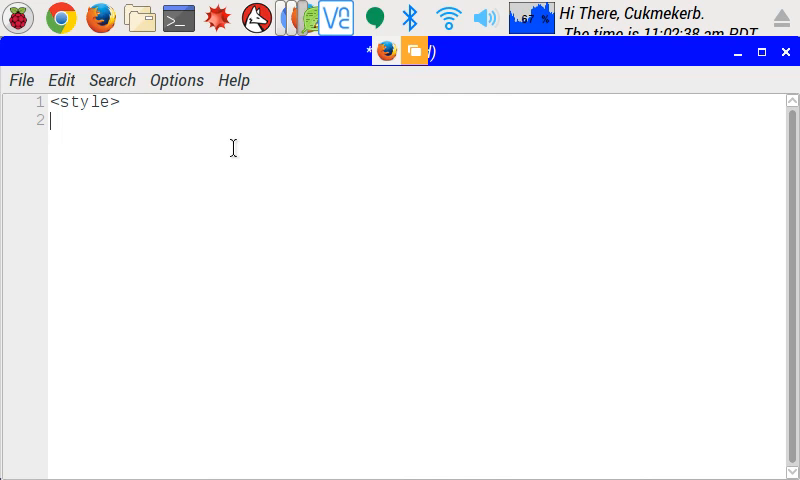
type("::-")
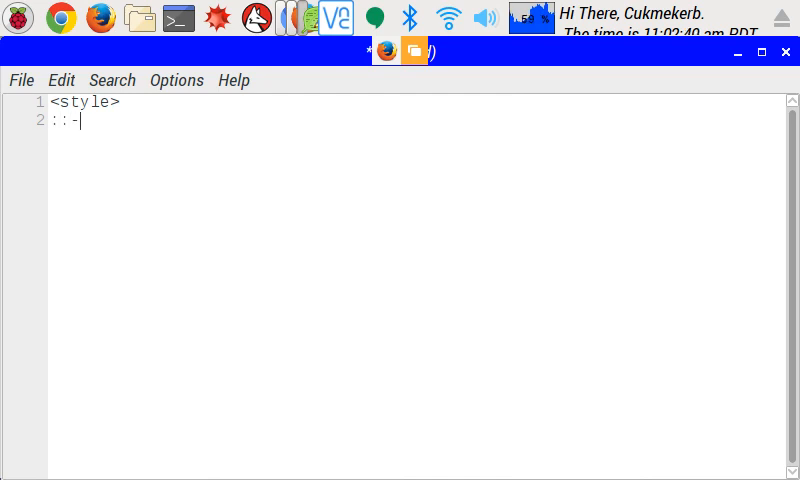
type("webkit")
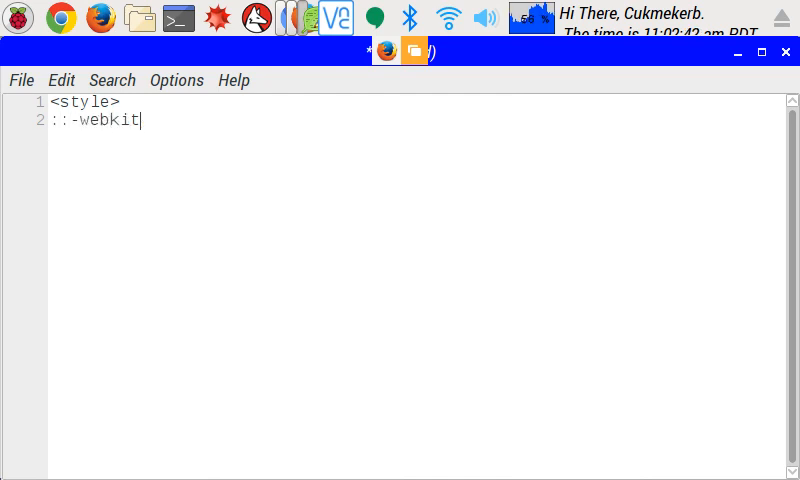
type("-scrol")
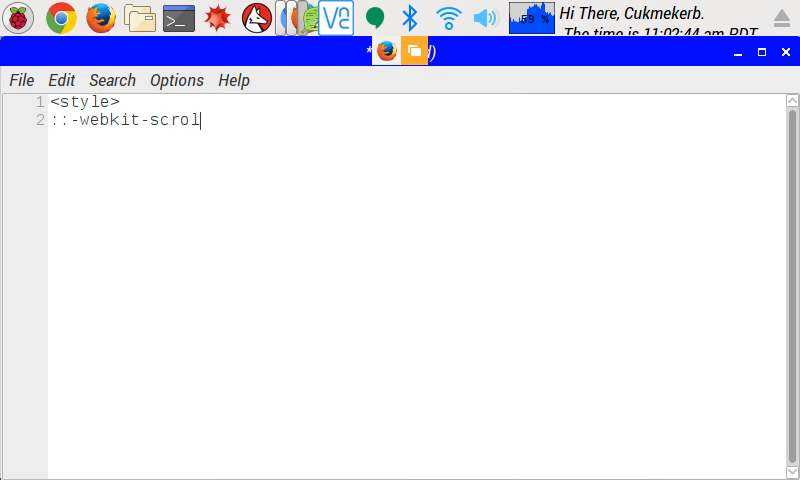
type("lbar")
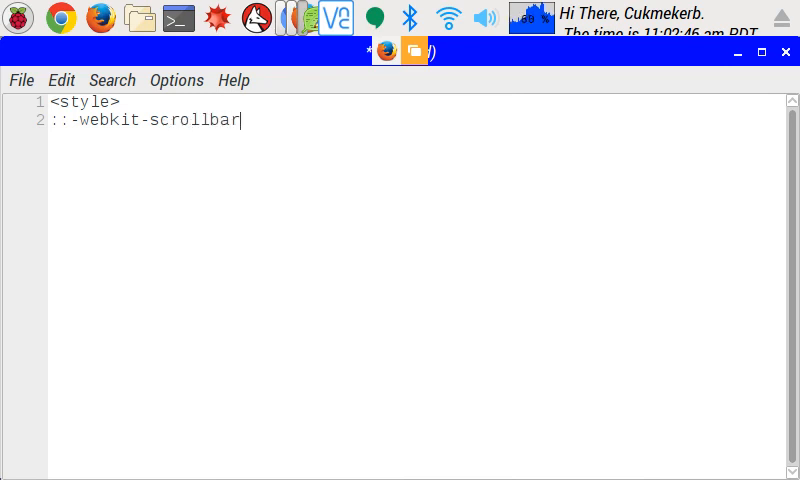
type("{")
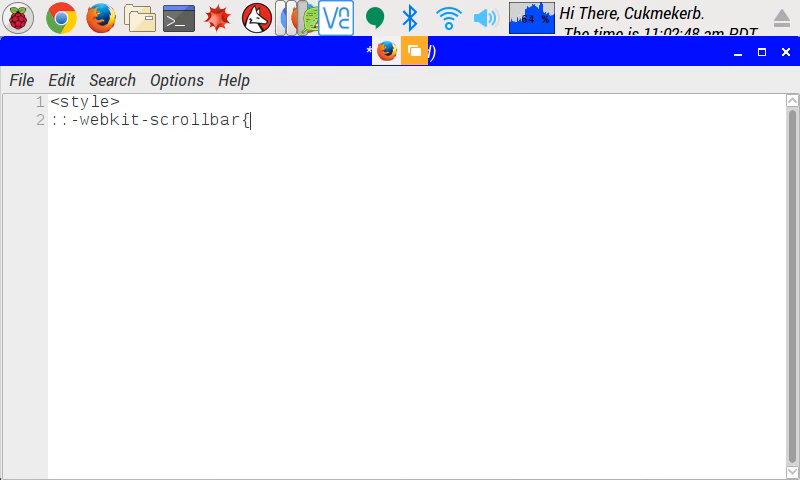
Step: Give the scrollbar rule width: 20px; and close it with a brace
type("w")
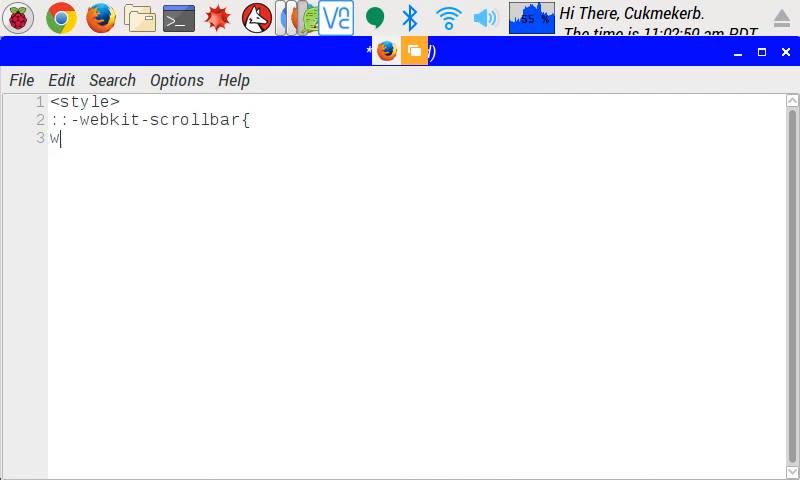
type("idth:")
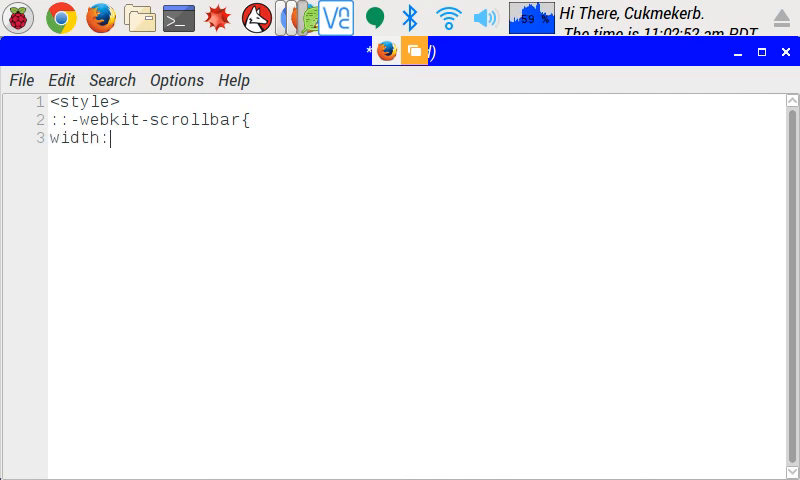
type("20p")
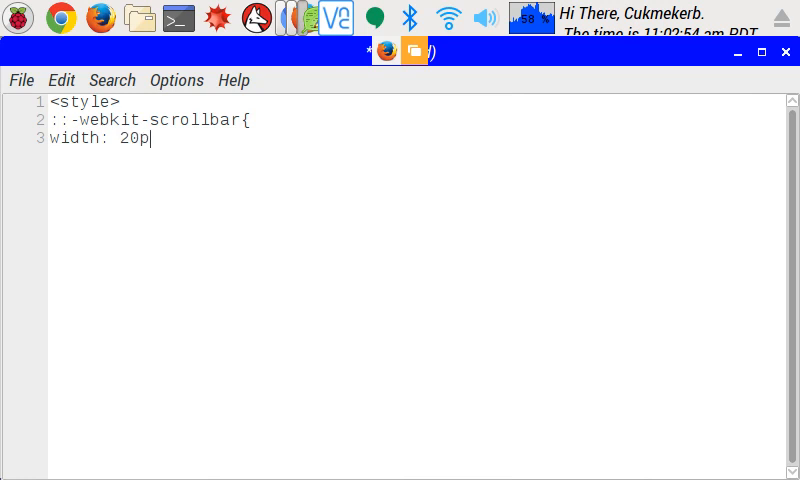
type("x")
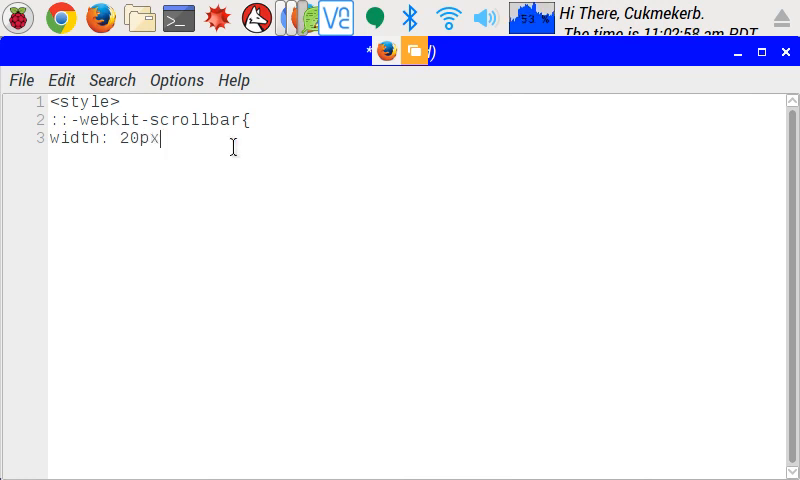
type("1;")
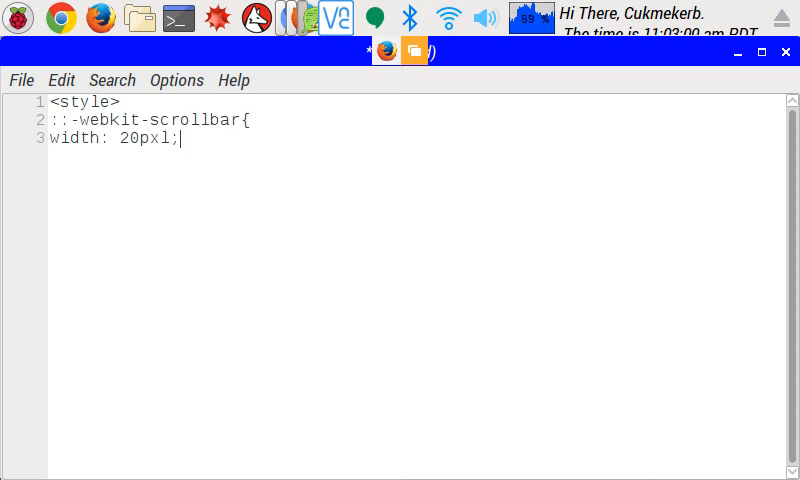
key("BackSpace")
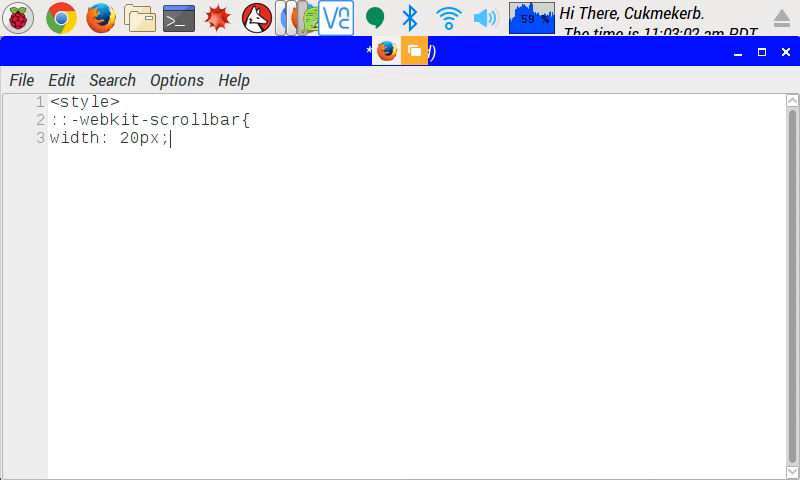
key("Return")
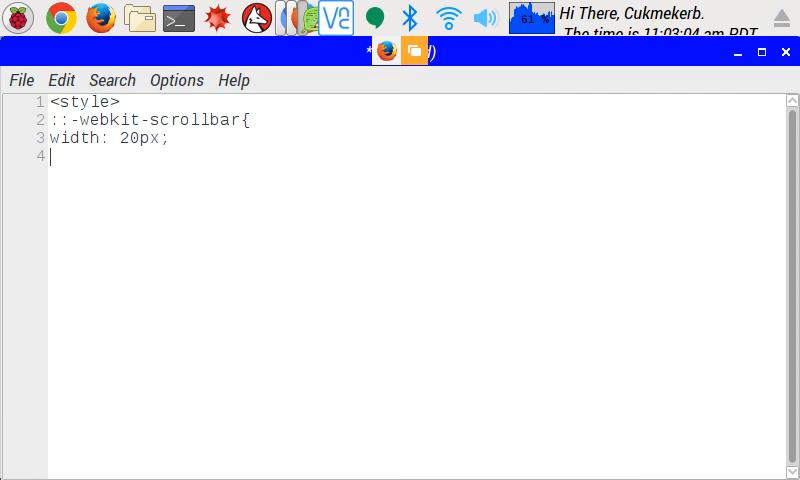
type("}")
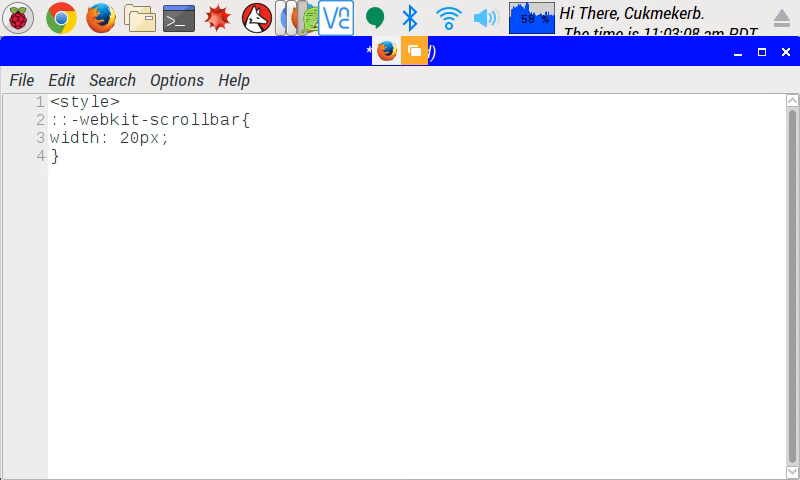
Step: Start a new ::-webkit-scrollbar selector on line 5, mistyped as scroolab
key("Return")
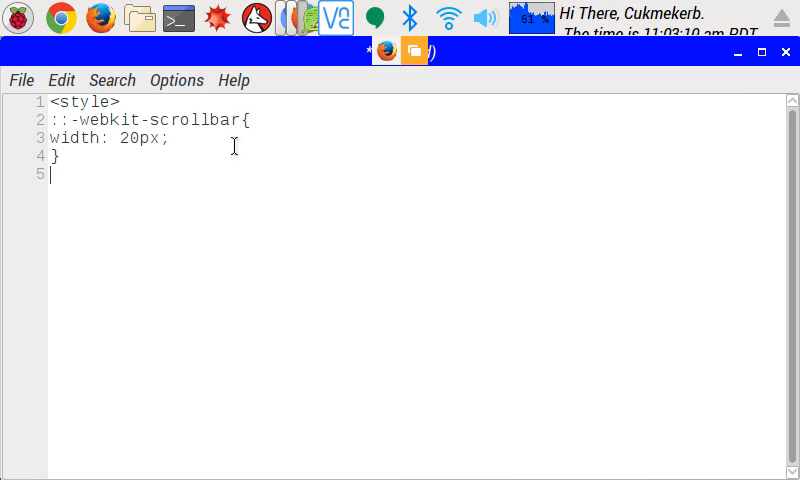
type("::-")
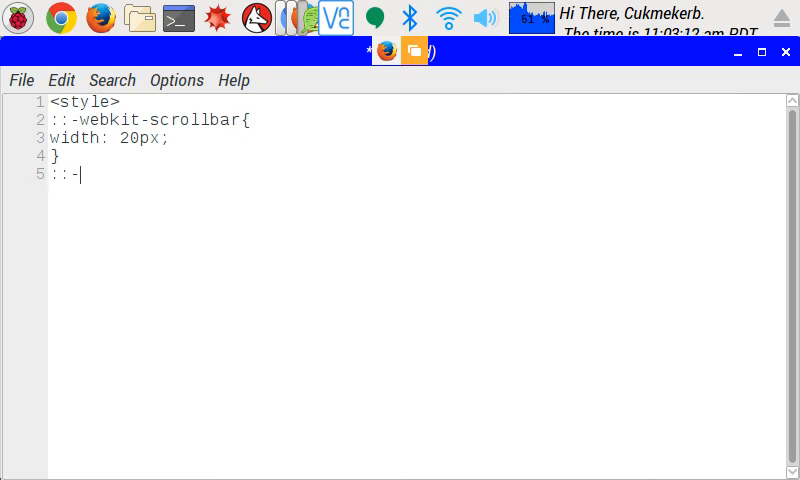
type("webki")
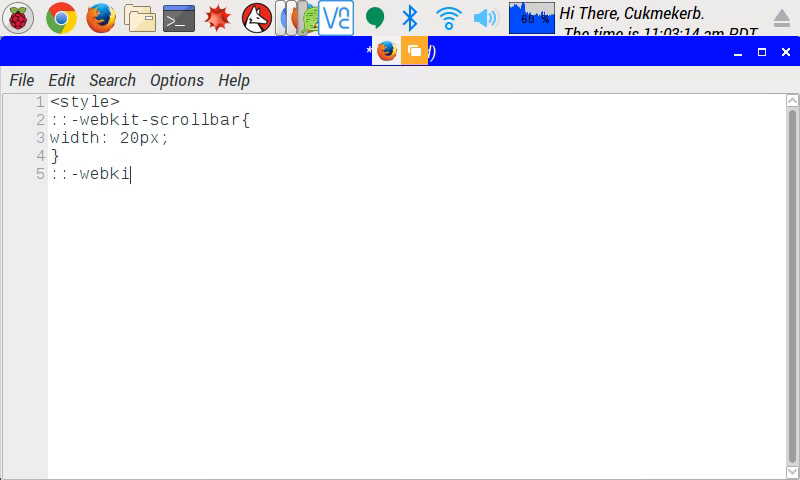
type("t:")
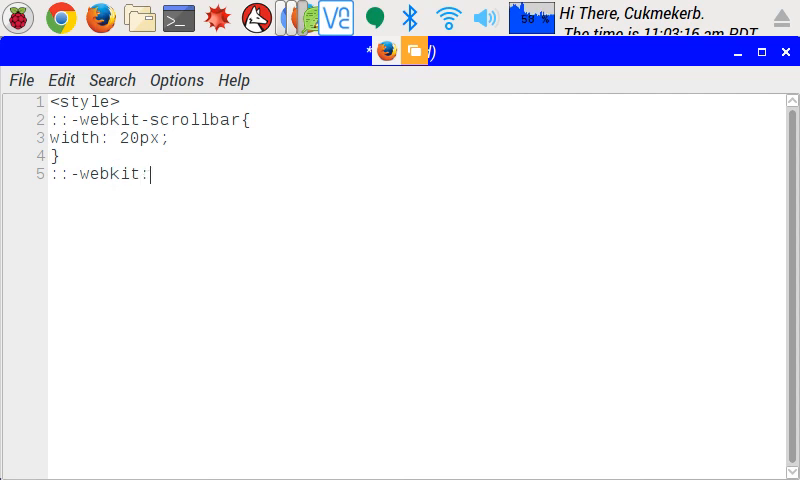
type("-")
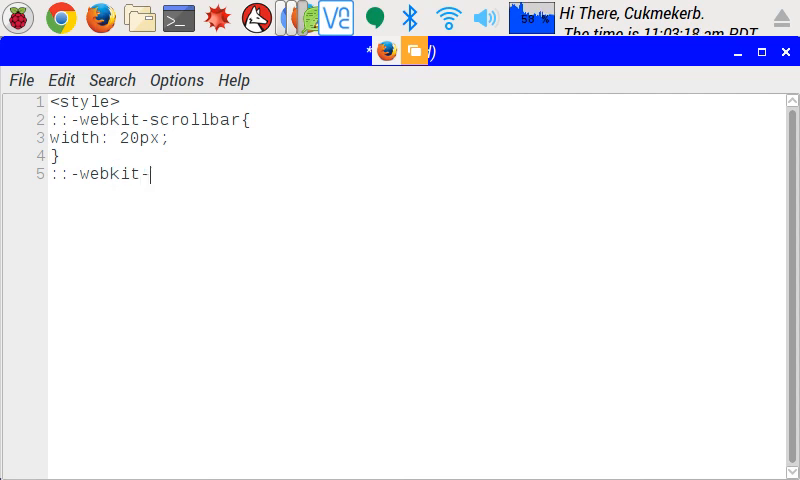
type("scroolab")
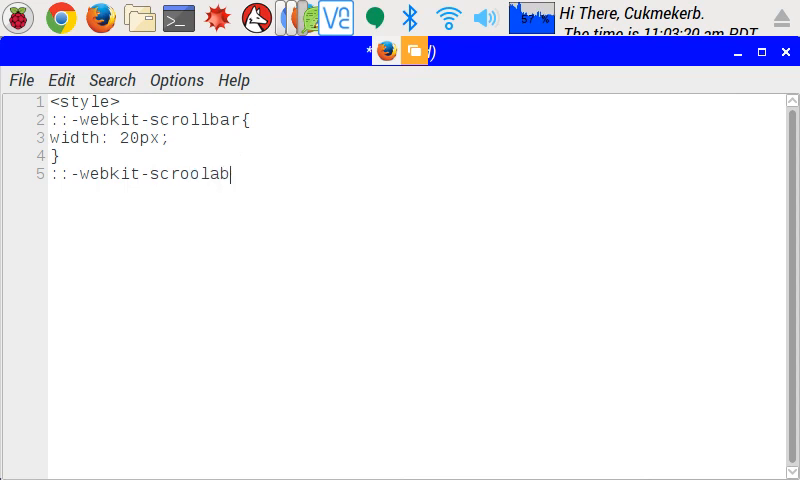
Step: Correct the typo so line 5 reads ::-webkit-scrollbar-thumb
key("BackSpace")
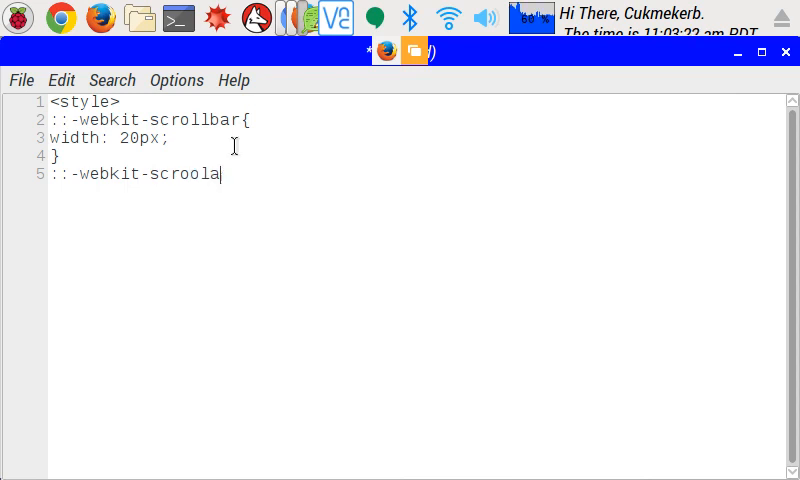
key("BackSpace")
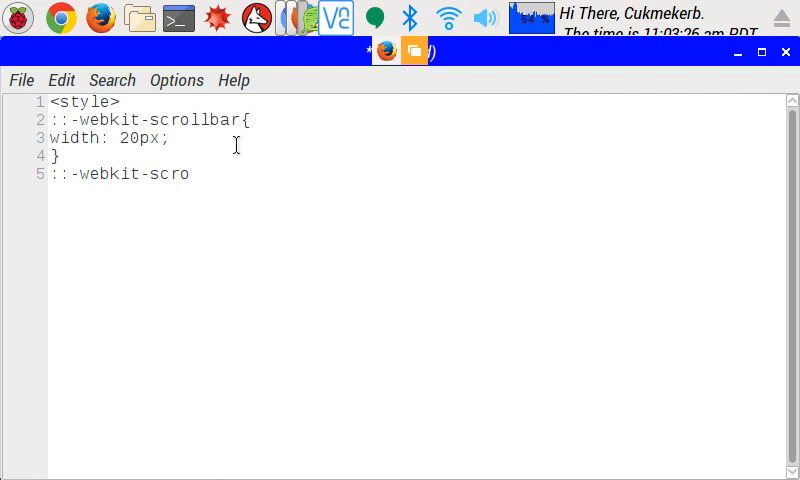
type("llbar")
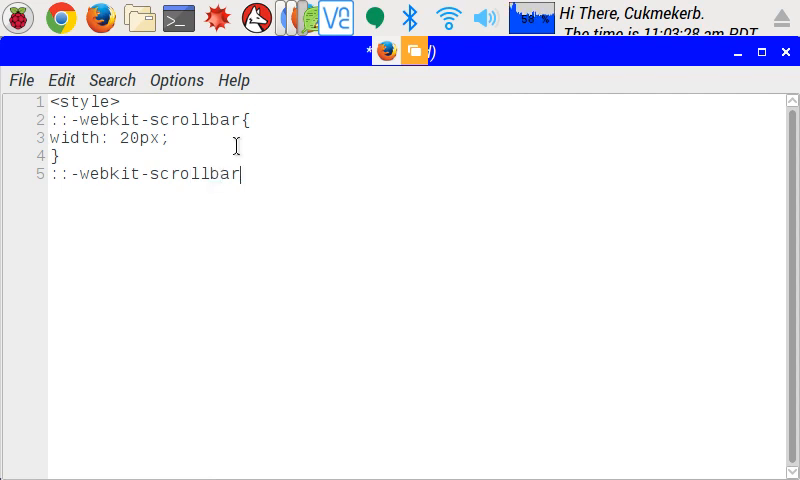
type("-")
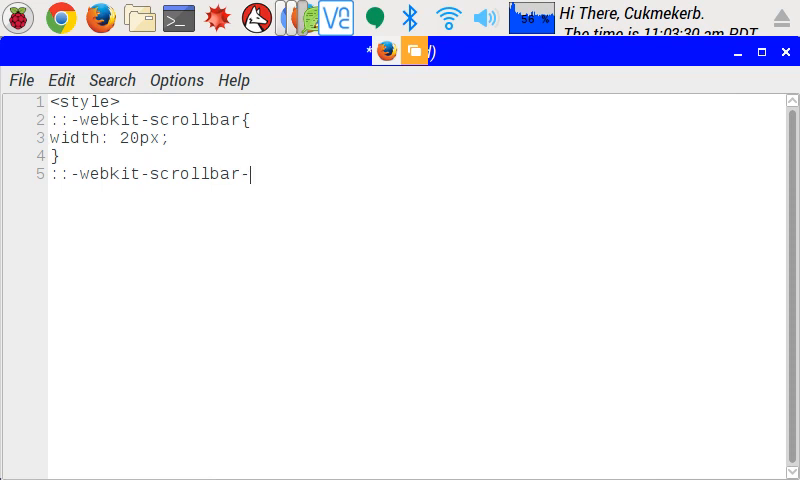
type("T")
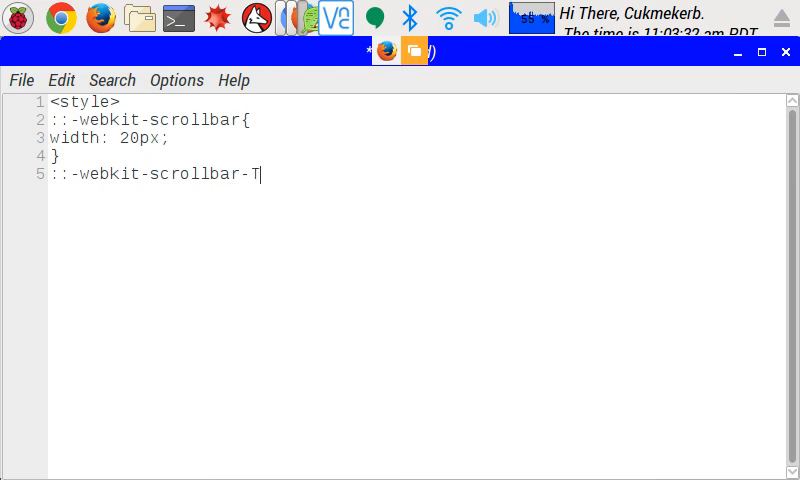
type("humb")
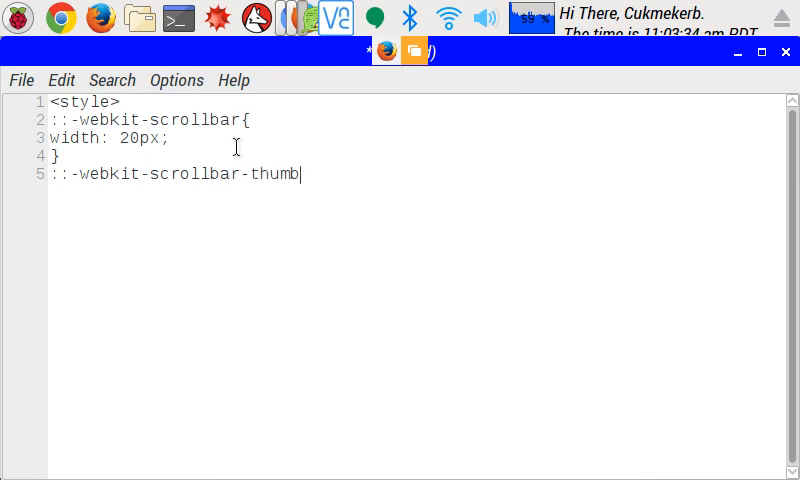
Step: Bring the Oogle homepage tab to the front in Chrome and scroll its default scrollbar
left_click(56, 18)
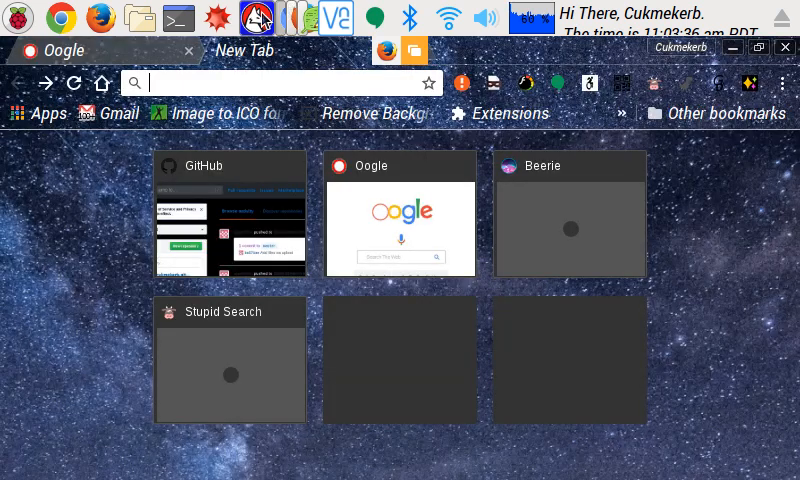
left_click(402, 216)
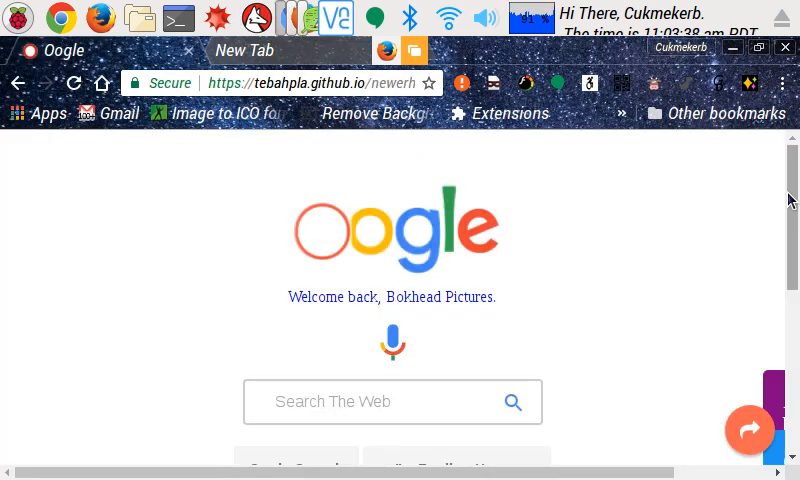
scroll("down", 3)
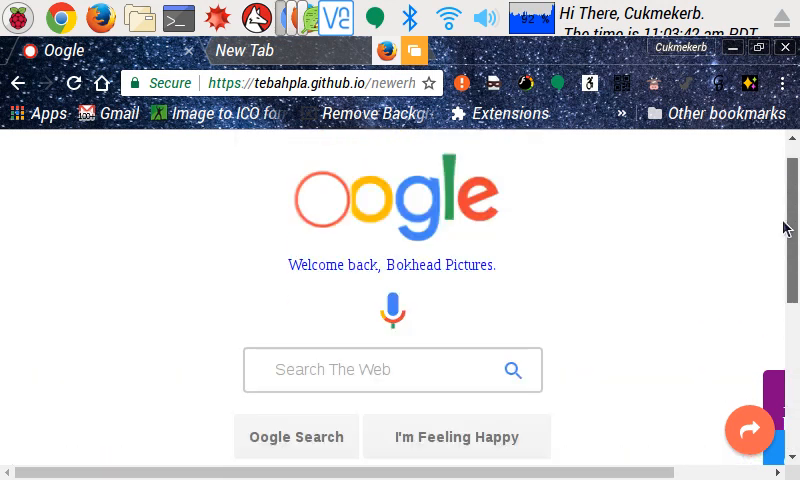
scroll("up", 3)
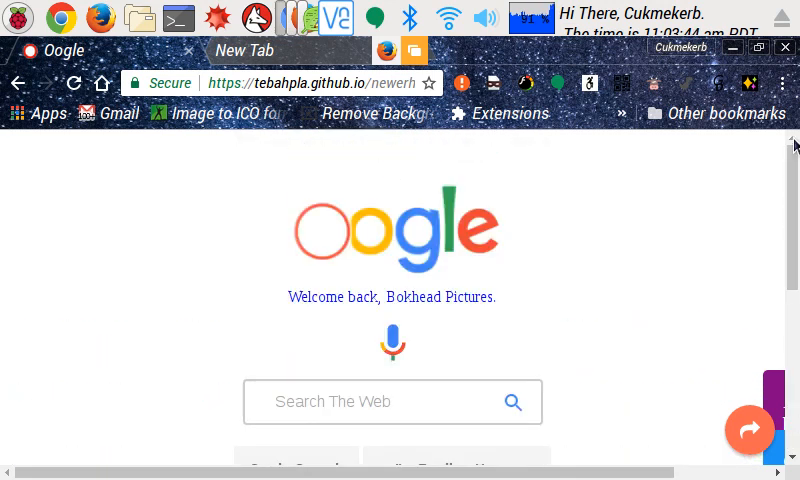
left_click(750, 428)
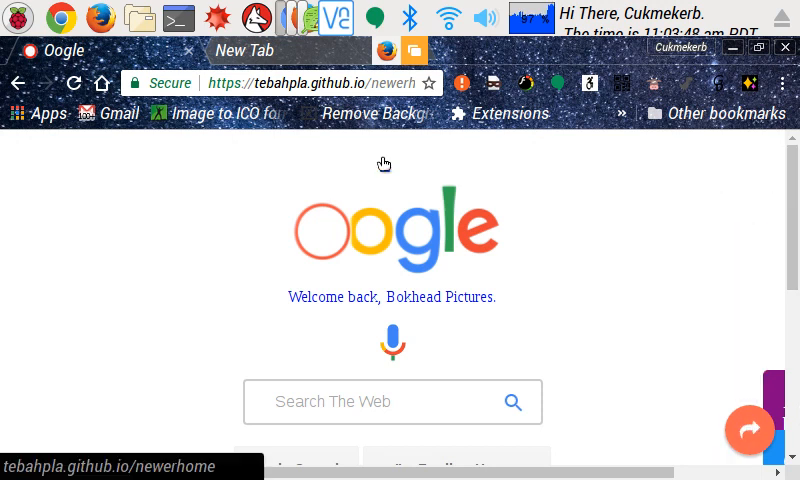
mouse_move(98, 166)
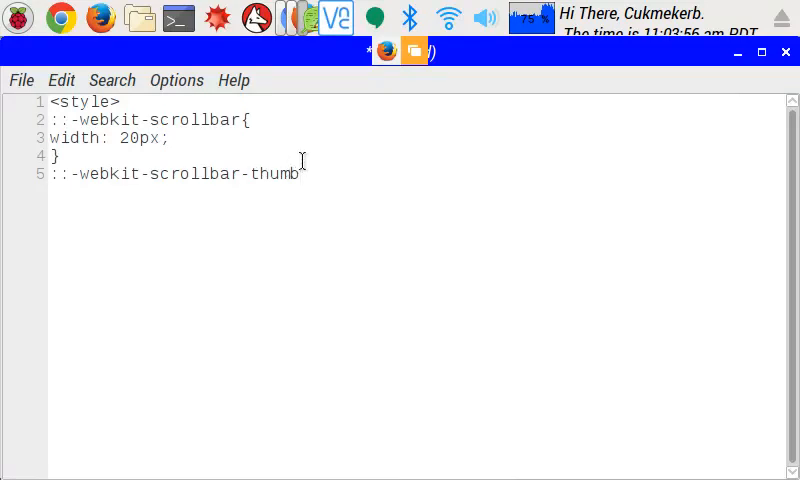
Step: Give the scrollbar-thumb rule background:green; and close it with a brace
key("Return")
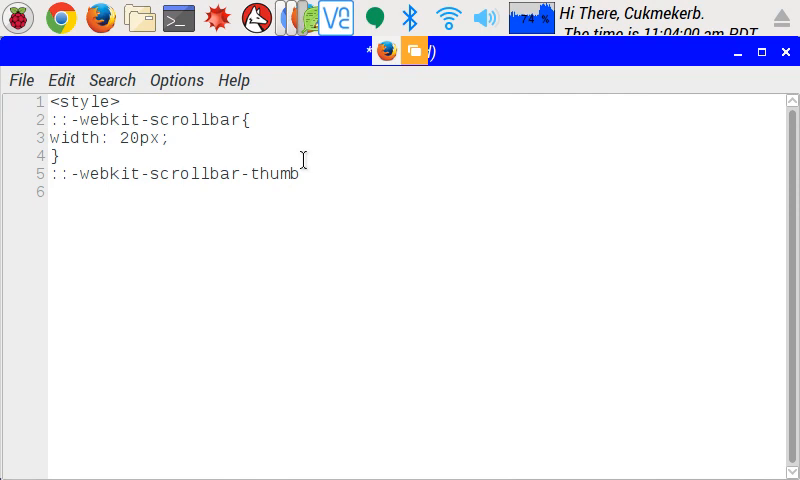
type("bac")
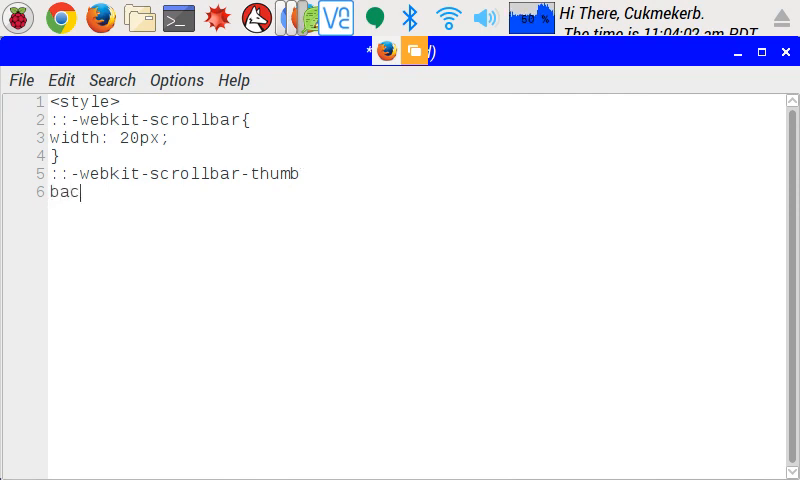
type("kgroun")
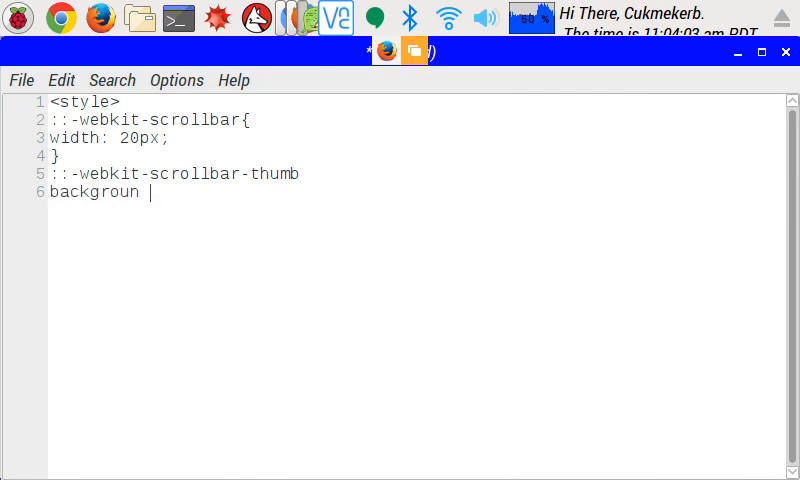
type("d")
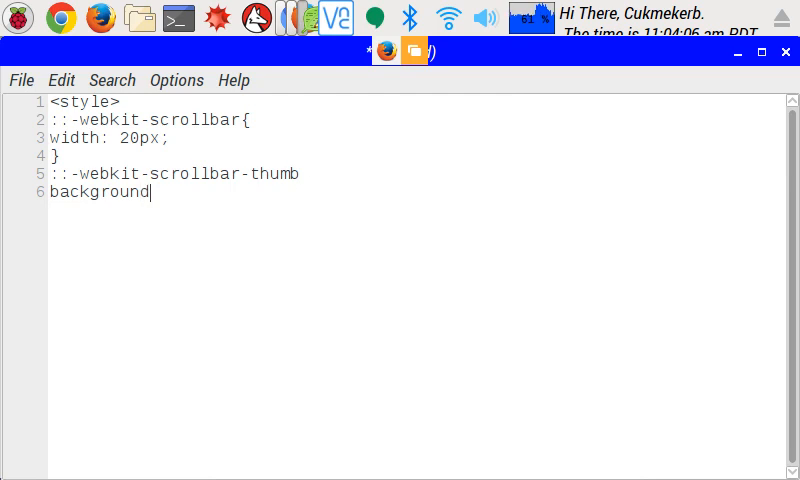
type(":gre")
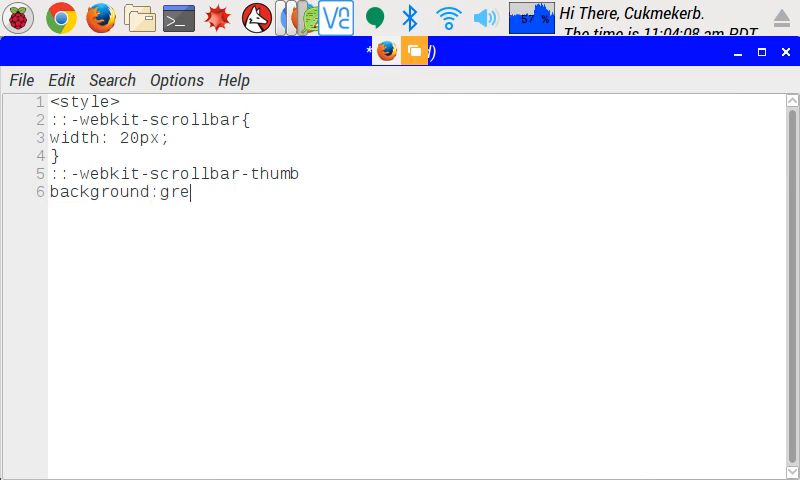
type("en;")
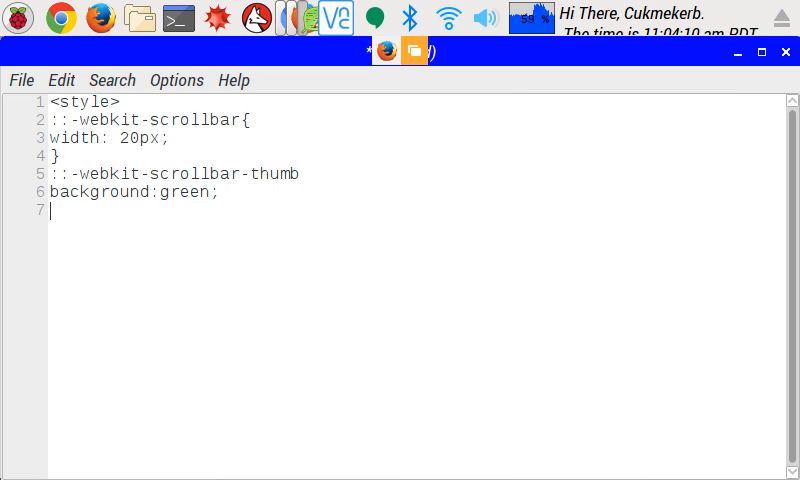
type("}")
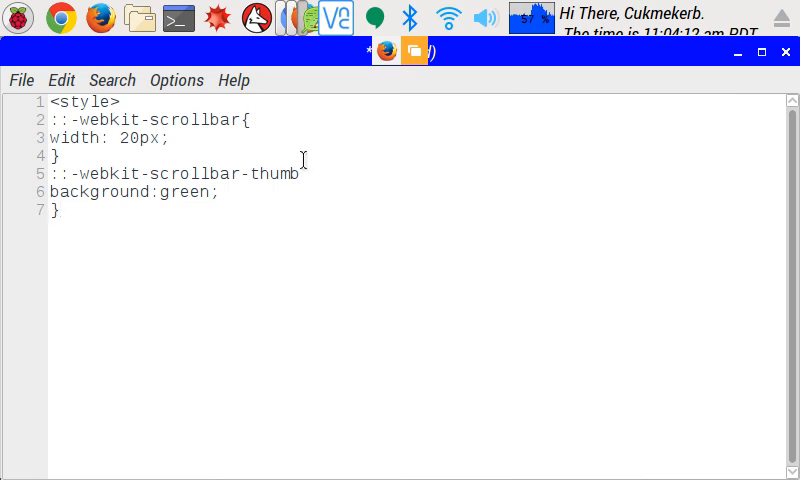
Step: End the block with </style> and bring up the save dialog
type("</sty")
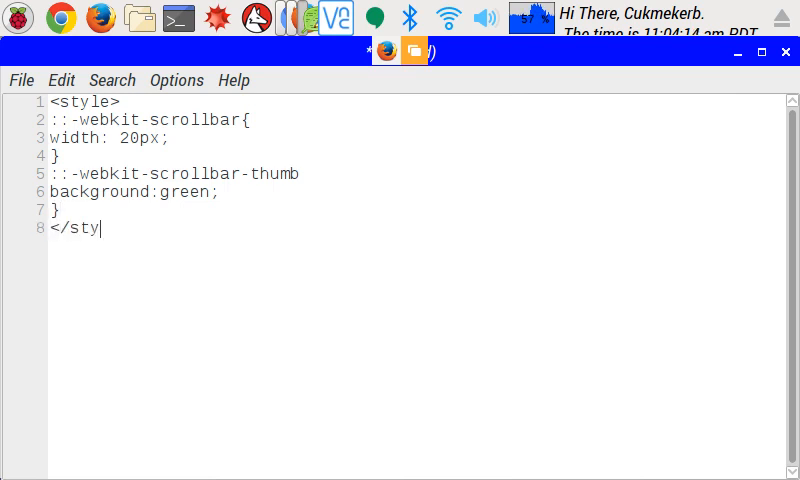
type("le>")
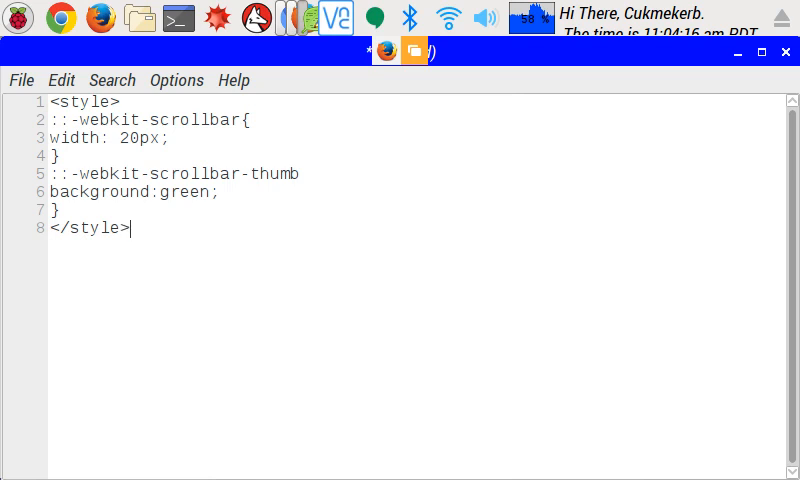
key("Return")
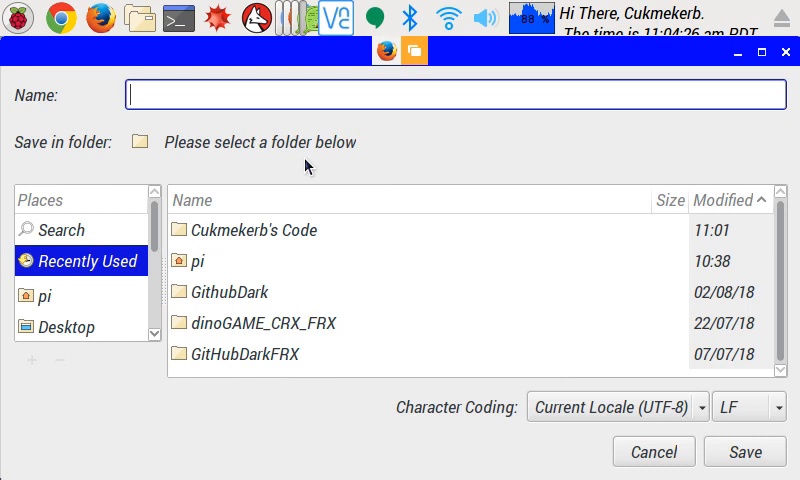
Step: Save the file as scrollbar.html inside the Code folder
type("scroolbr")
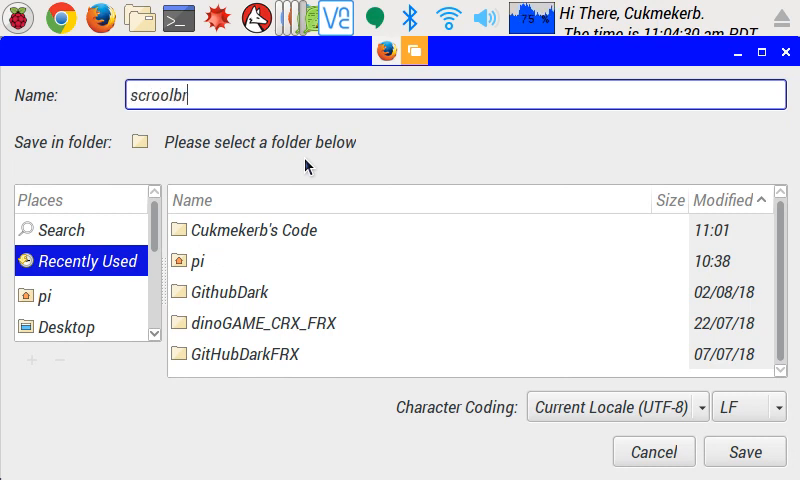
type("ar.h")
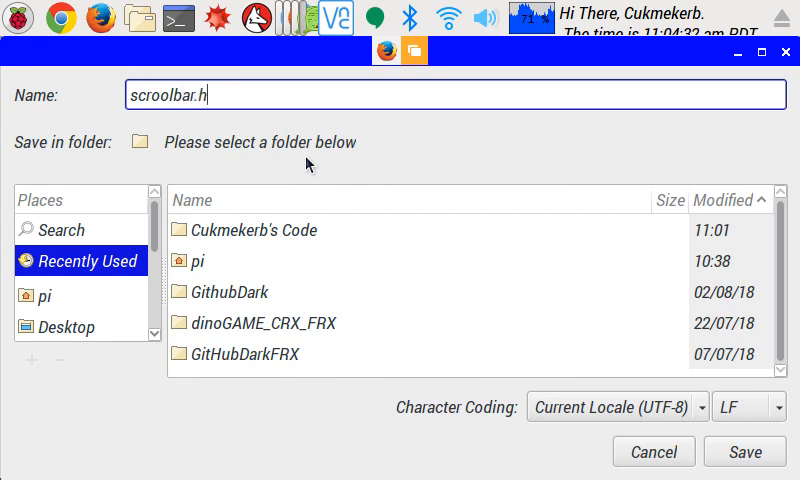
type("tml")
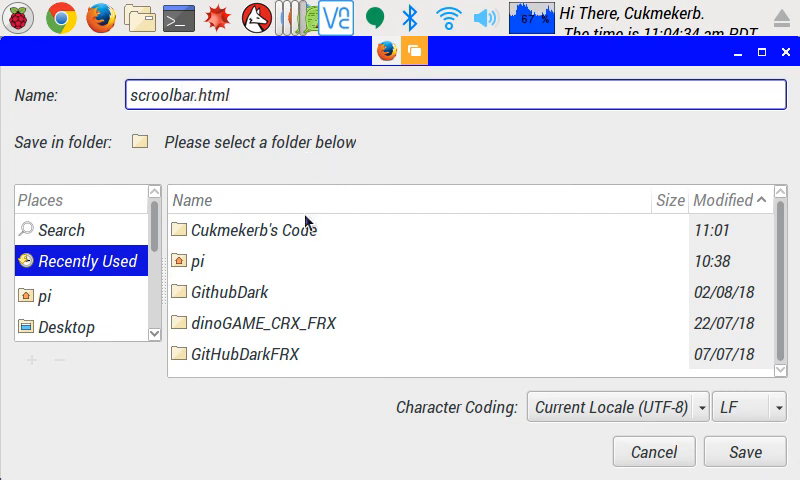
double_click(256, 230)
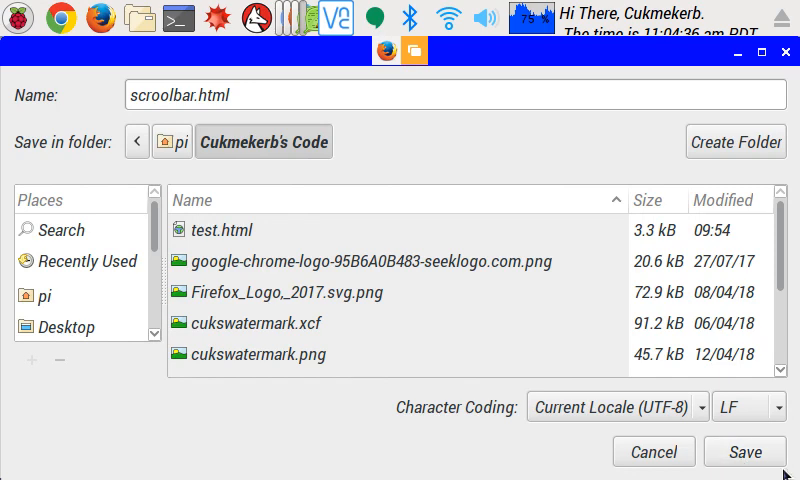
left_click(744, 452)
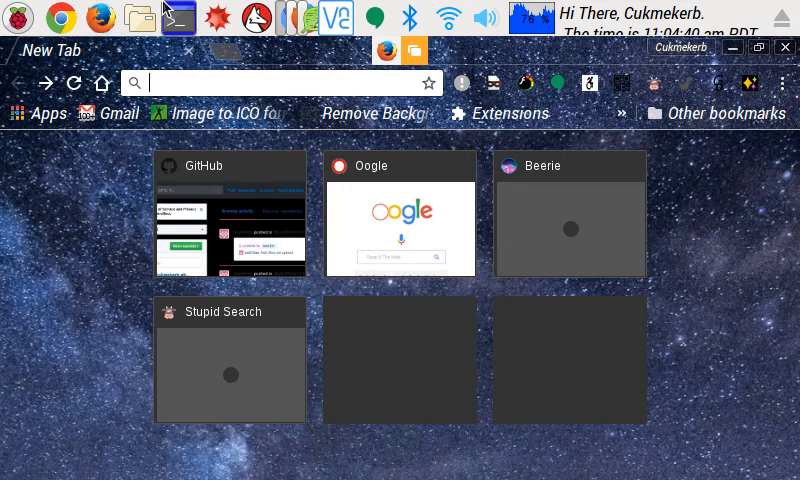
Step: From the file manager, open scrollbar.html in Chrome to show the lorem ipsum paragraphs
left_click(132, 16)
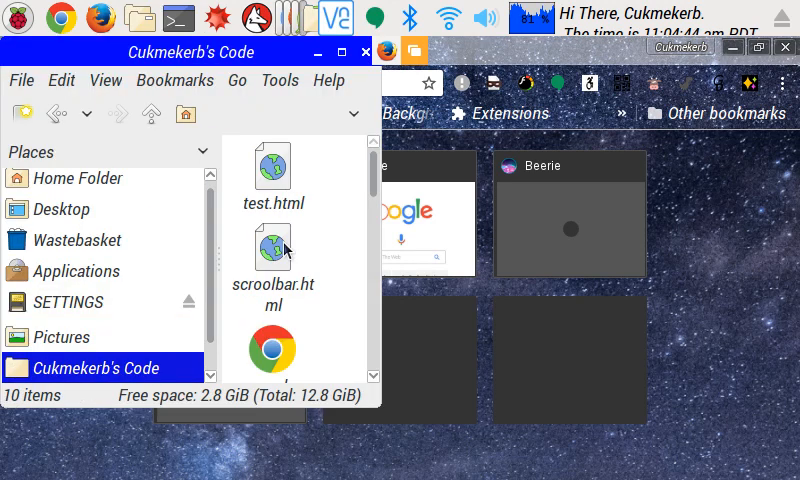
double_click(272, 244)
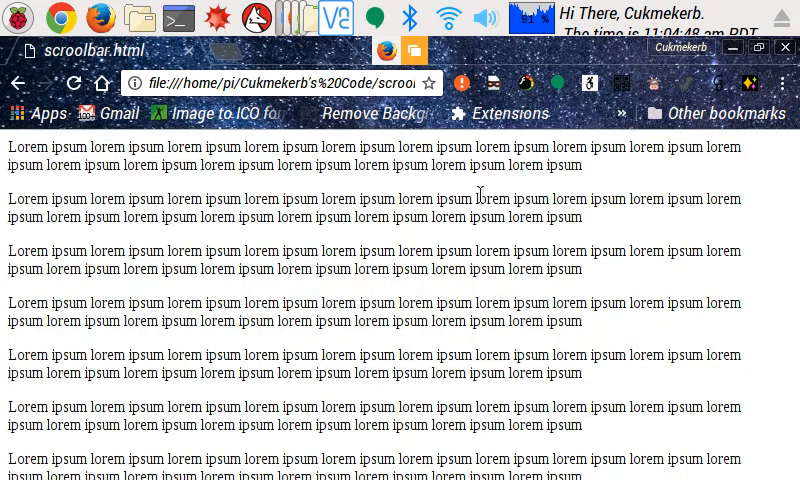
scroll("down", 3)
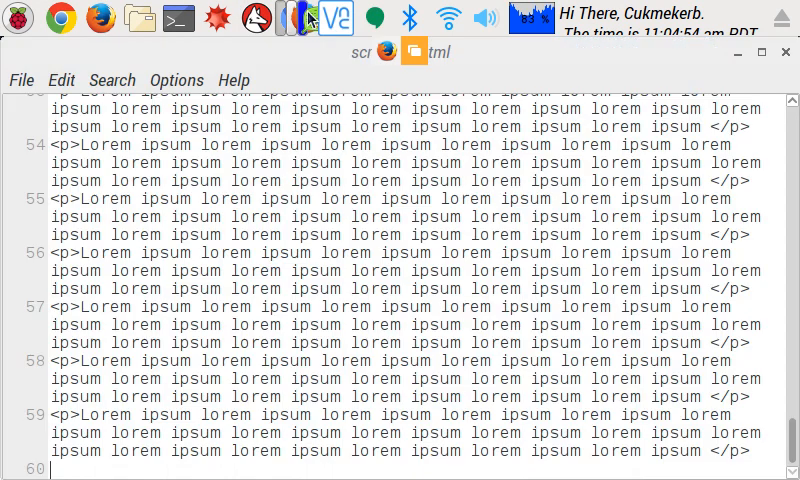
Step: Review the style block at the top, adding the missing { to the scrollbar rules
scroll("up", 3)
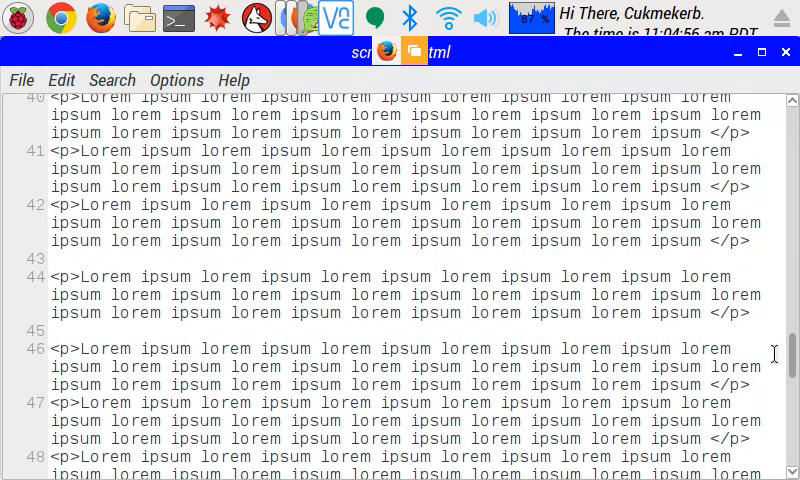
scroll("up", 3)
type("::-webkit-scrollbar-thumb")
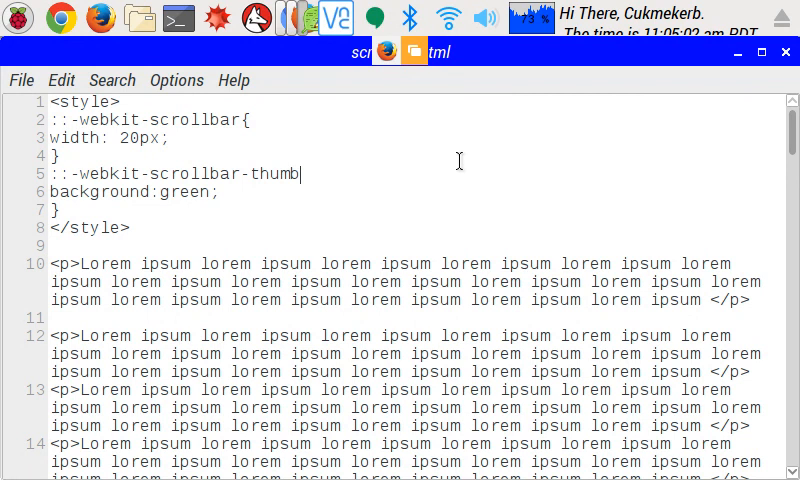
type("{")
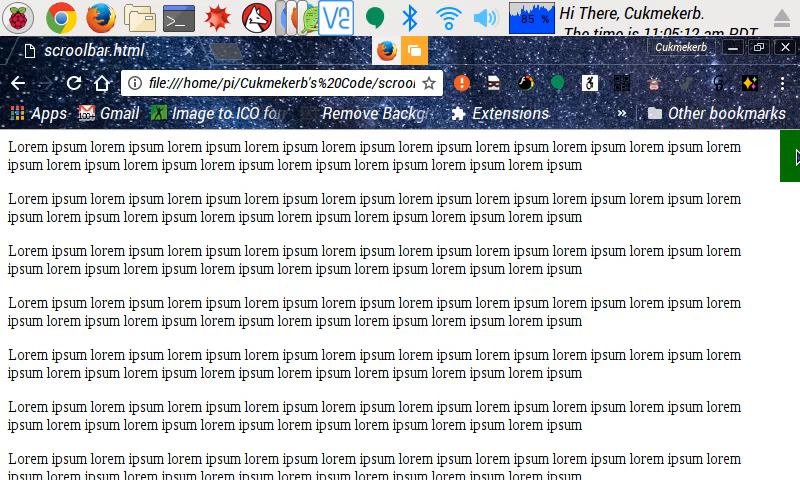
Step: Scroll scrollbar.html in Chrome to watch the green thumb move down the page
scroll("down", 3)
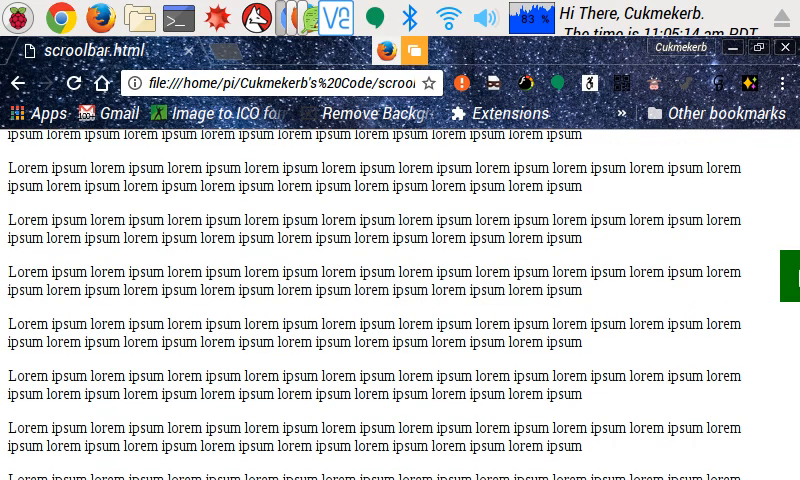
scroll("down", 3)
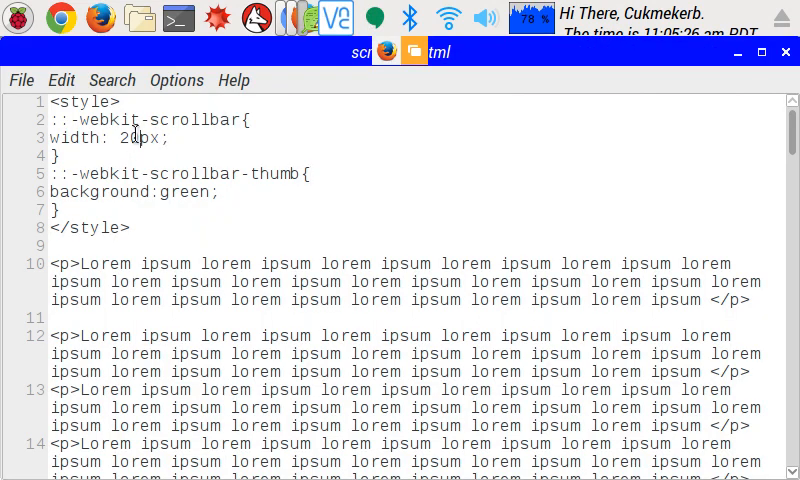
Step: Change the ::-webkit-scrollbar width to 200px and scroll the reloaded page in Chrome
type("0")
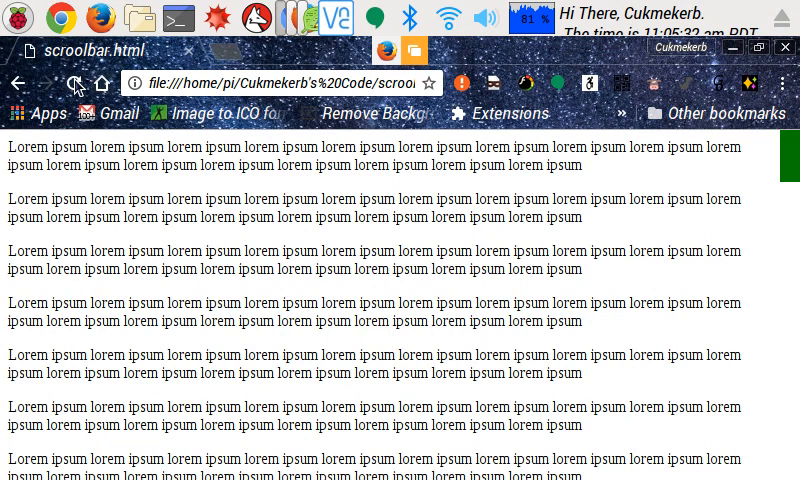
scroll("down", 3)
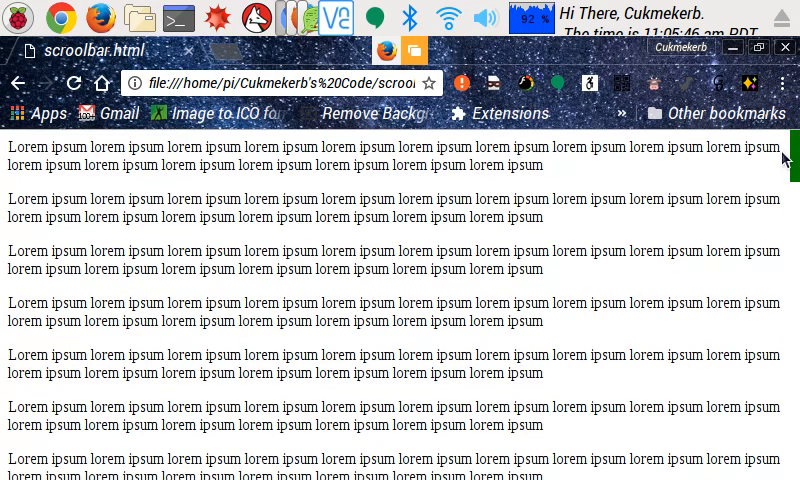
scroll("down", 3)
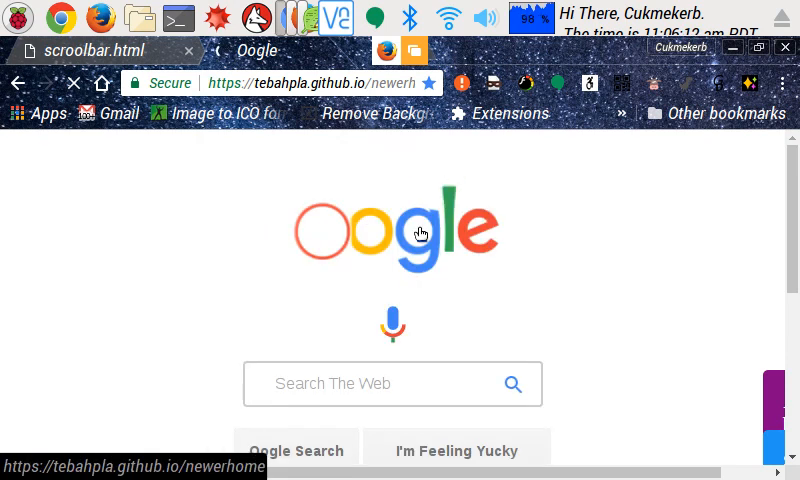
Step: Copy the Oogle logo's image address from its right-click menu
right_click(420, 232)
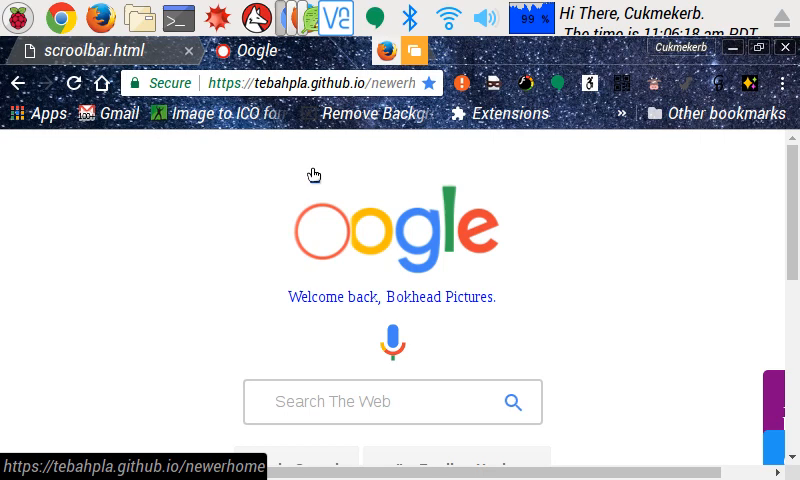
left_click(90, 52)
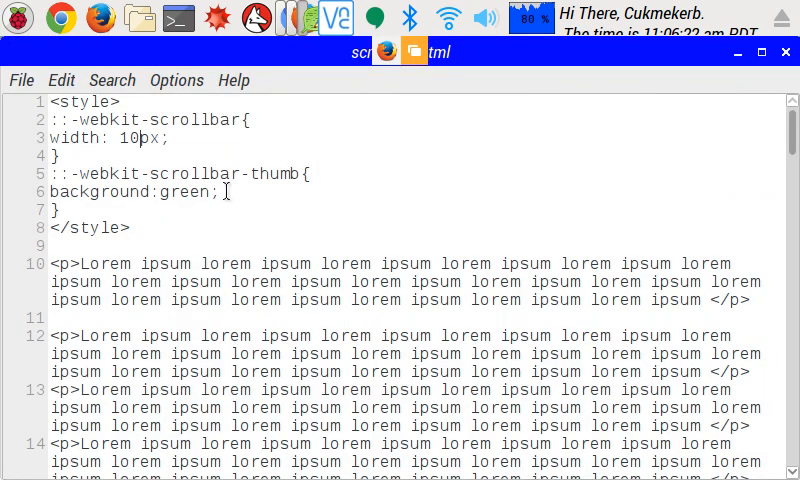
double_click(178, 192)
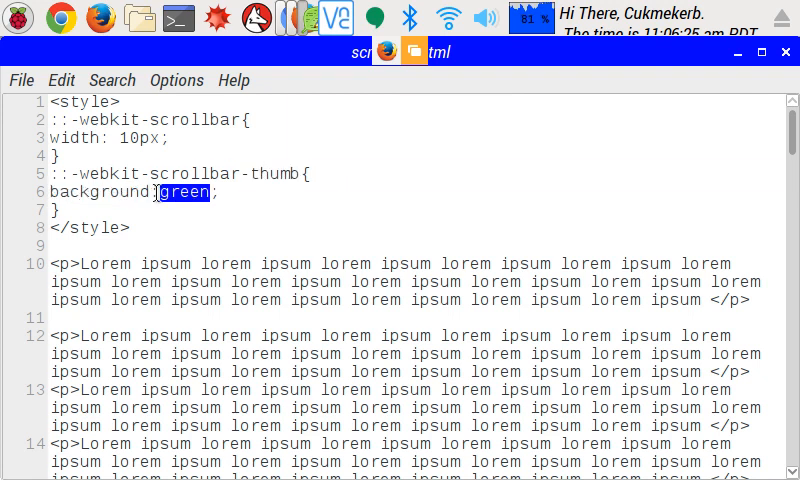
type("url")
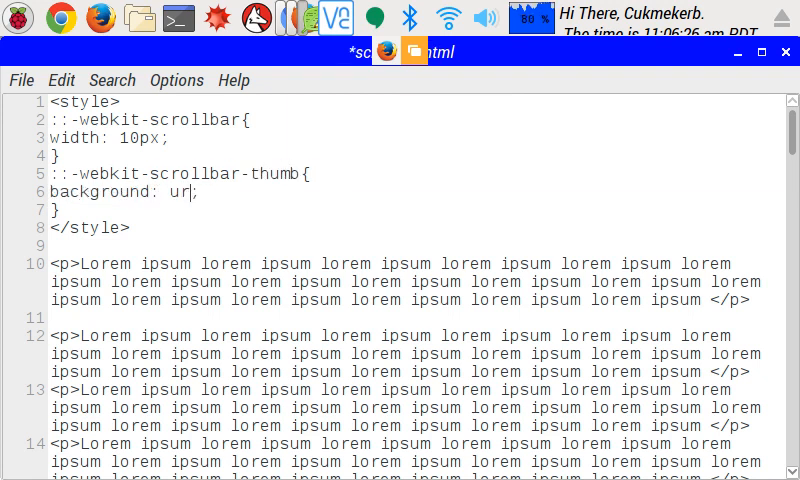
type("l(")
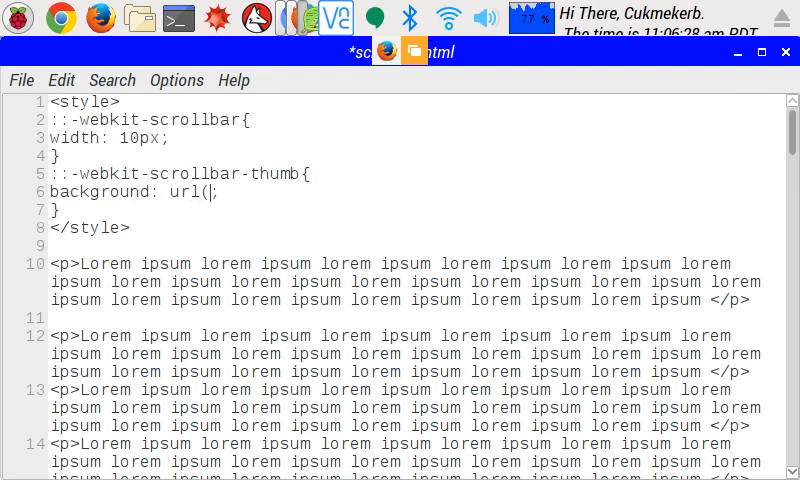
type("\"https://github.com/tebahpla/tebahpla.github.io/blob/master/ooglelogo.png.png?raw=true\"")
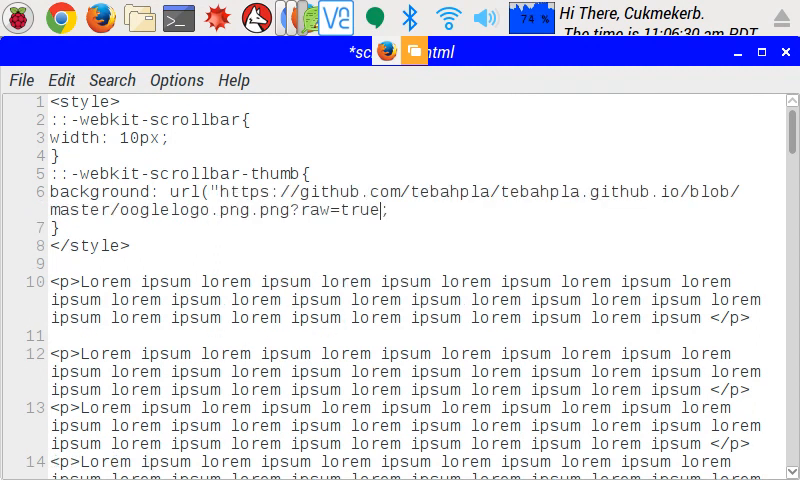
type("\"")
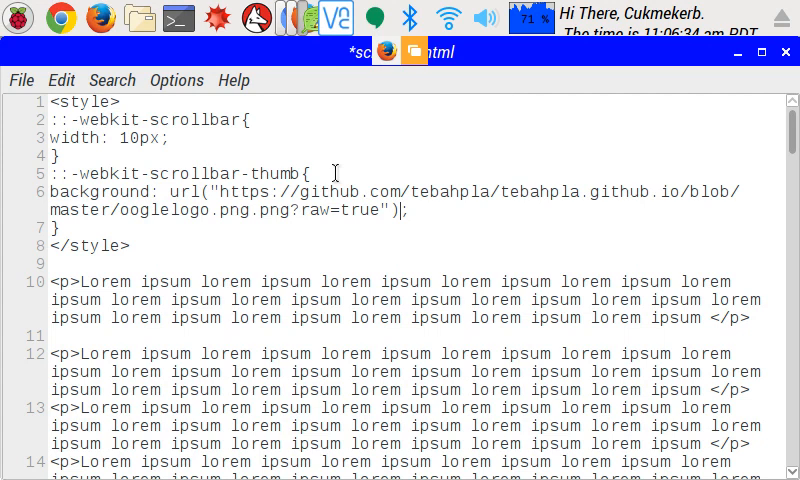
mouse_move(376, 82)
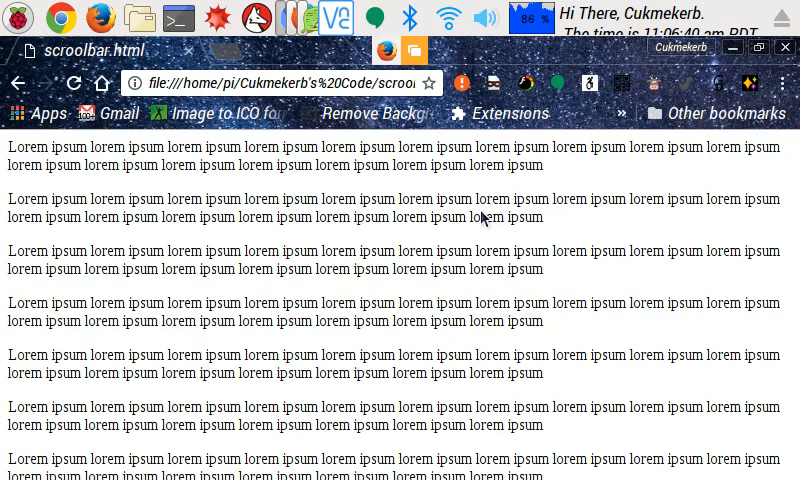
scroll("down", 3)
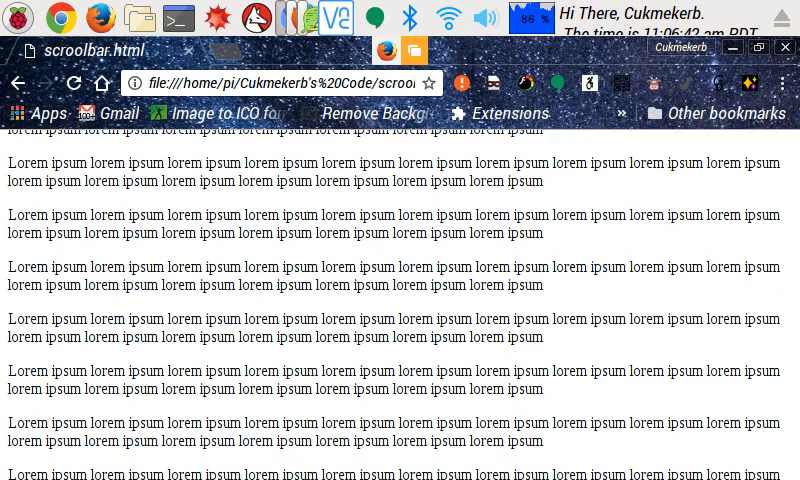
scroll("down", 3)
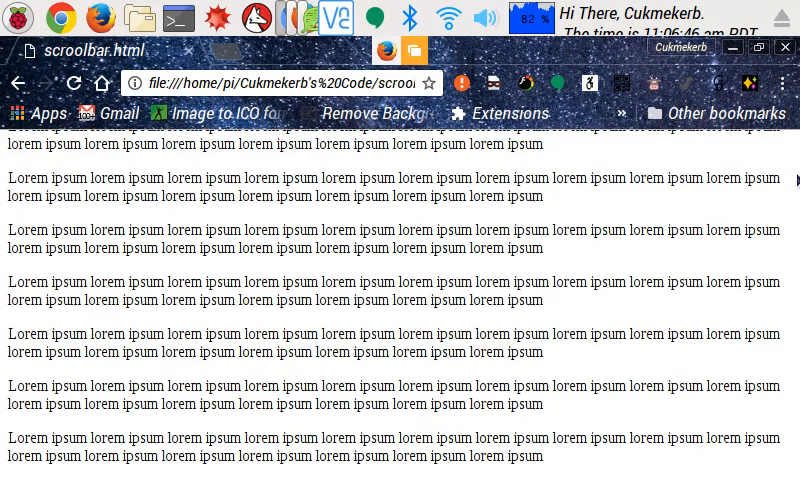
scroll("down", 3)
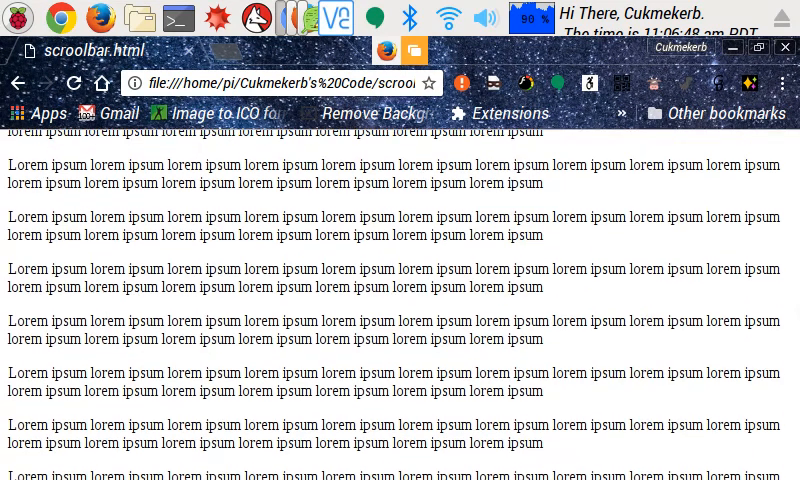
scroll("down", 3)
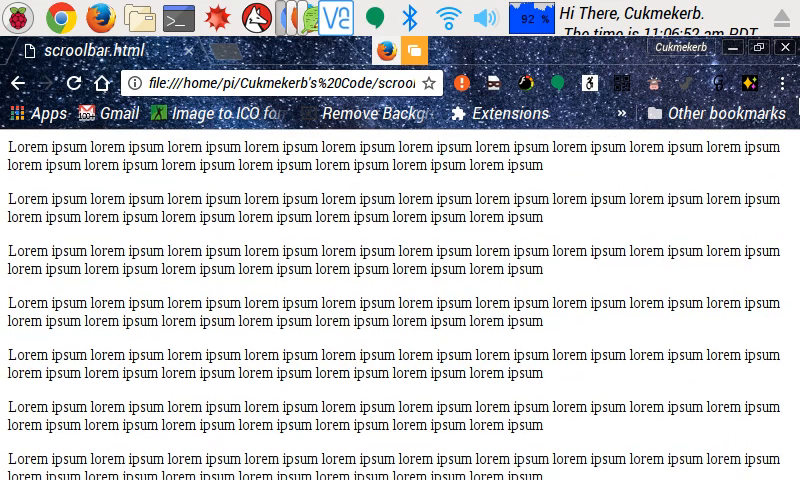
scroll("down", 3)
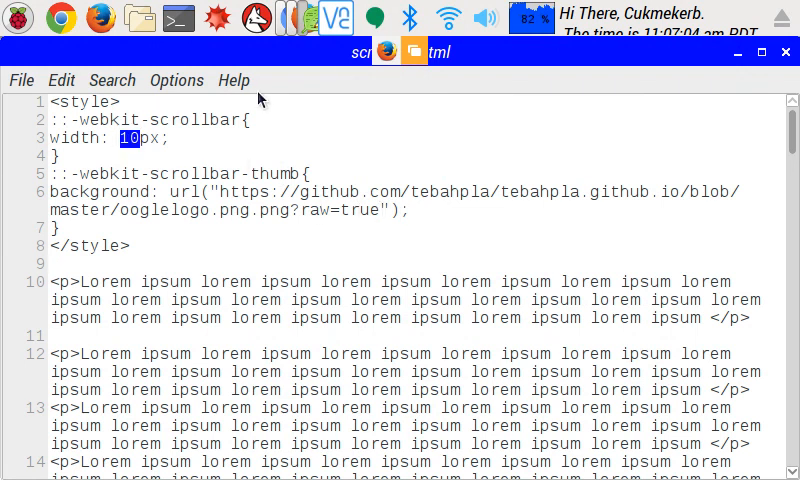
Step: Change the webkit scrollbar width value from 10 to 200
type("200")
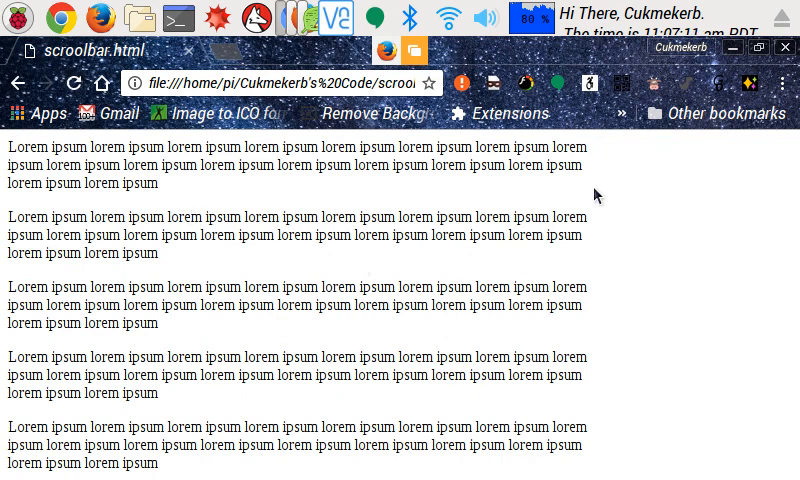
Step: Scroll the page in Chrome, then delete the raw=true query from the thumb image URL in Leafpad
scroll("down", 3)
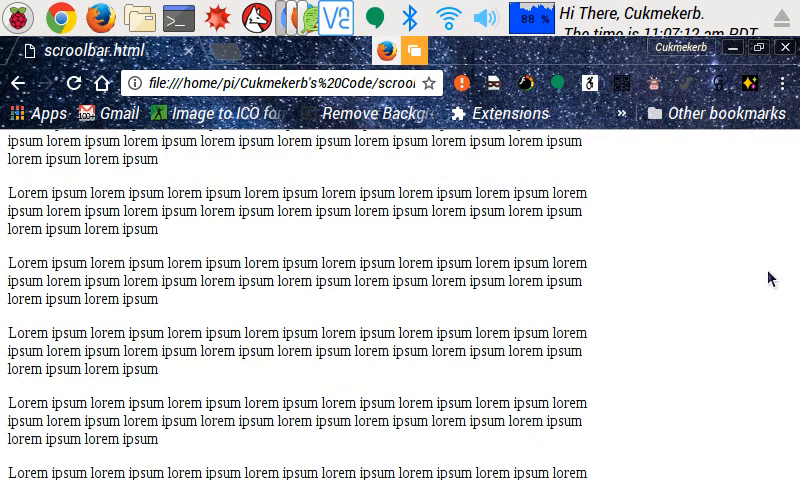
scroll("down", 3)
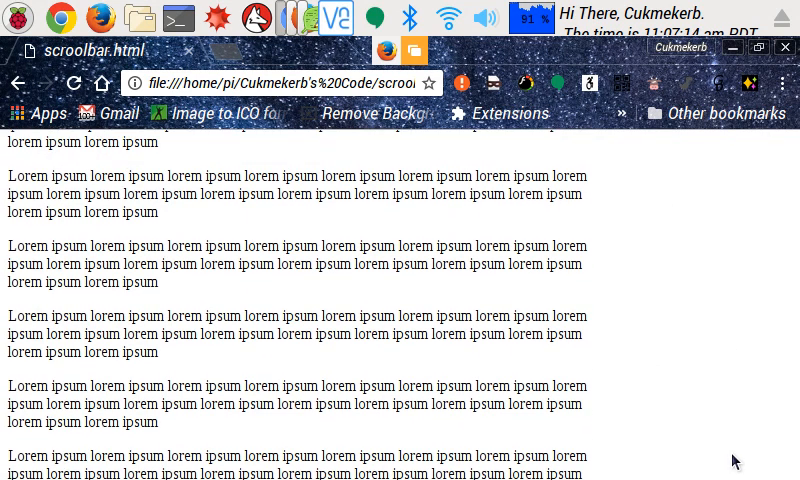
scroll("down", 3)
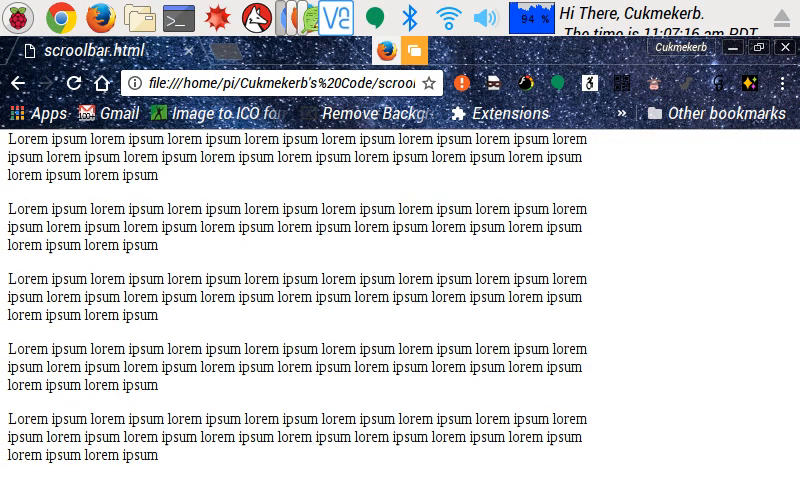
scroll("up", 3)
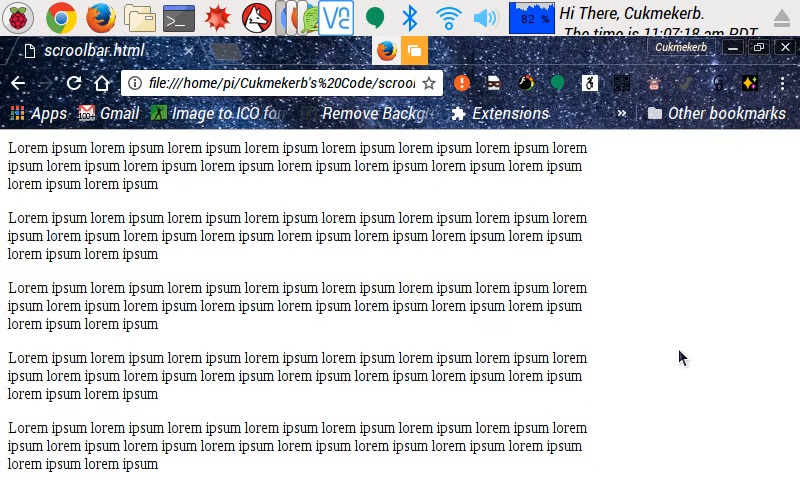
scroll("down", 3)
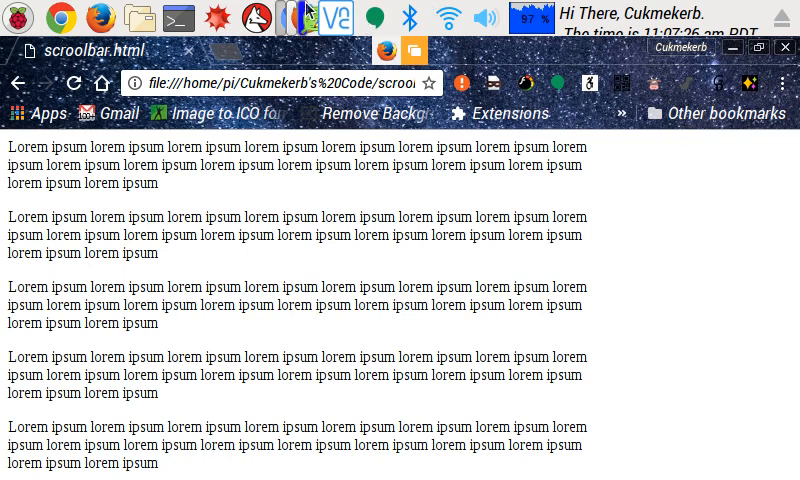
left_click(404, 52)
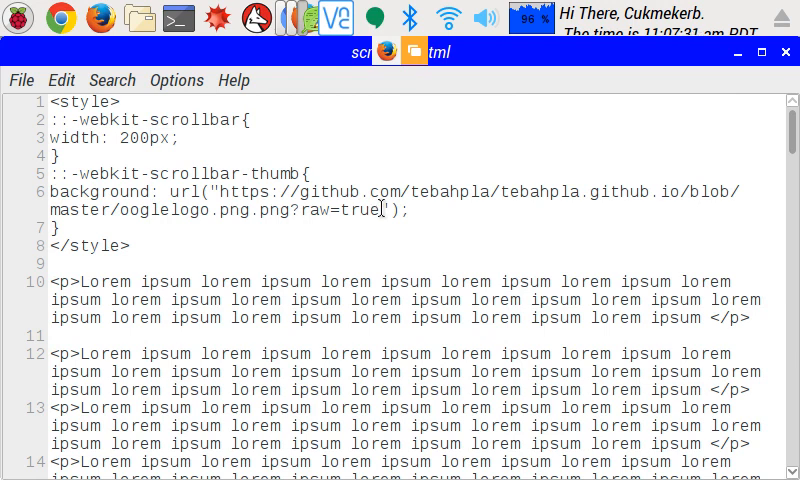
double_click(336, 210)
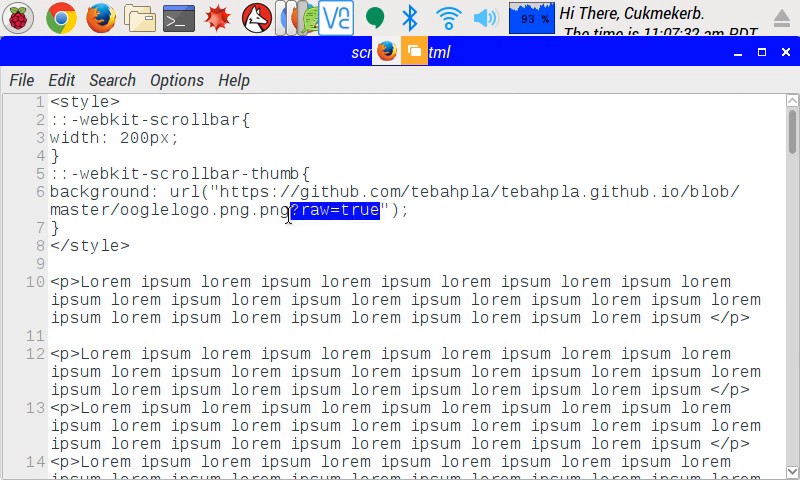
key("Delete")
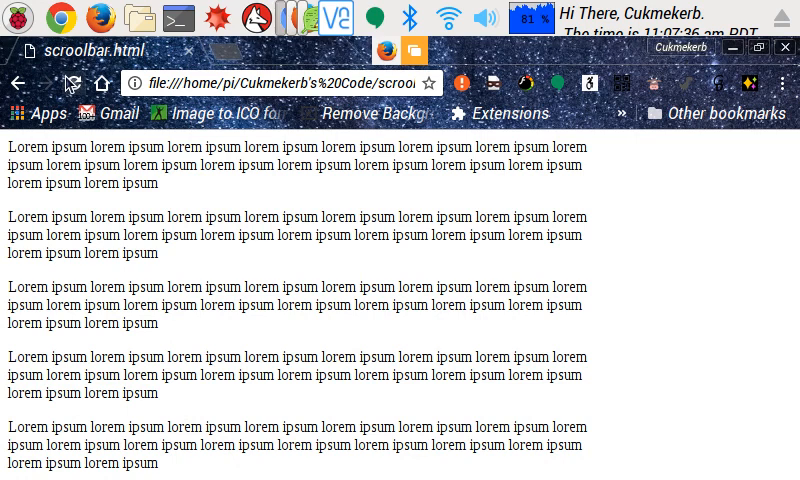
scroll("down", 3)
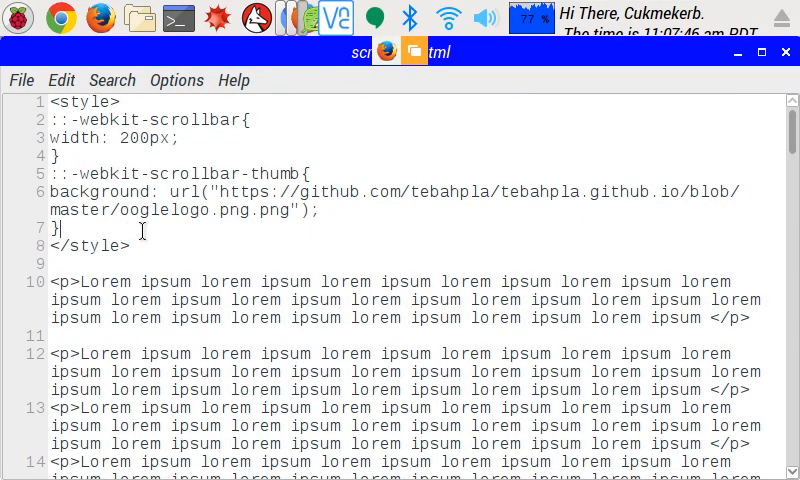
Step: Add a p{ background:black; } rule after the thumb rule, save, and return to Chrome
key("Return")
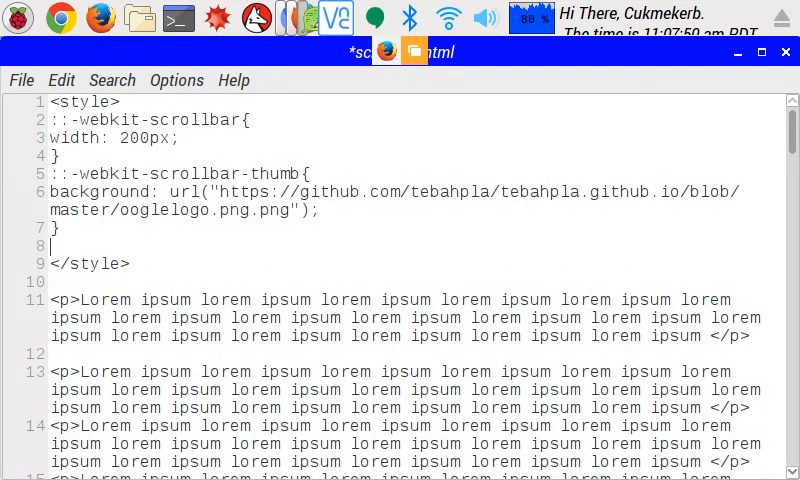
type("p")
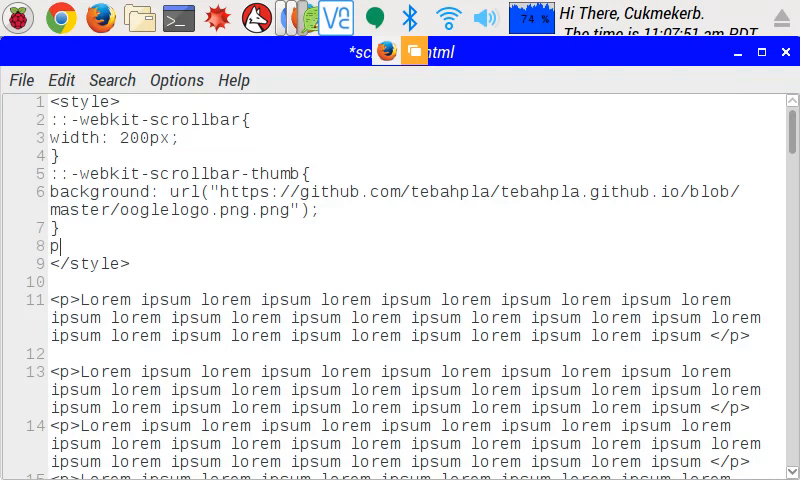
type("{")
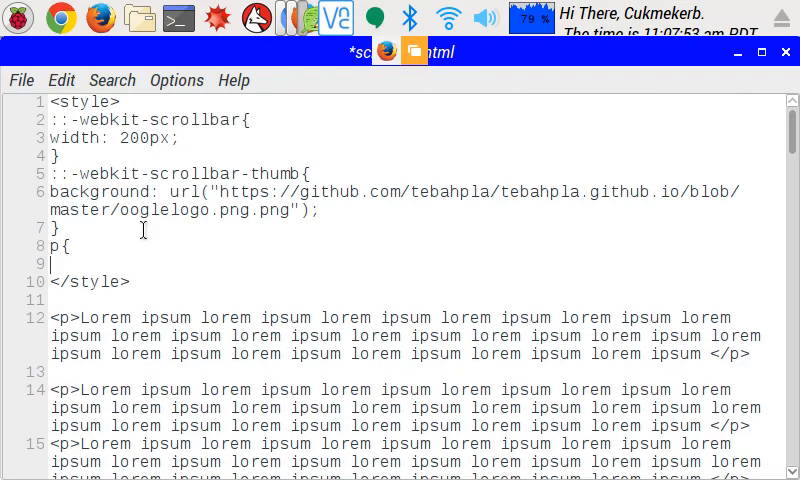
type("ba")
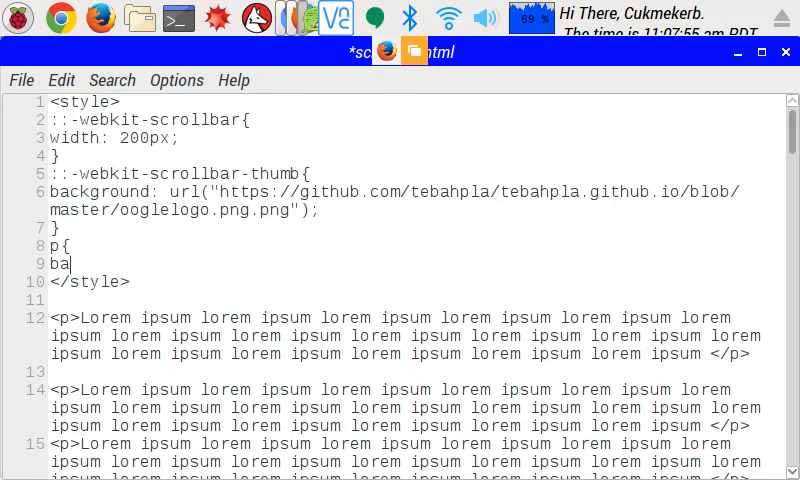
type("ckgrou")
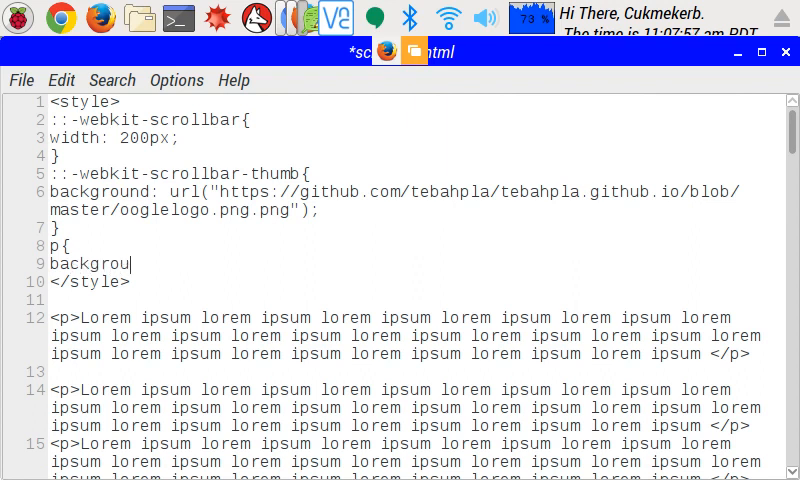
type("nd:b")
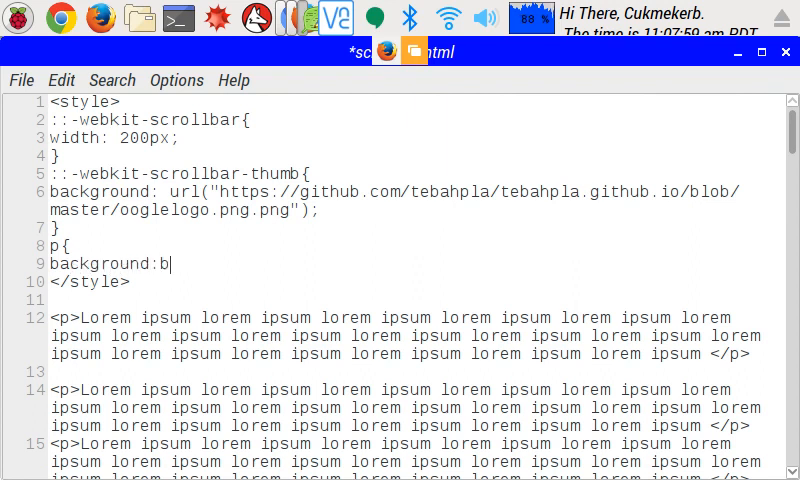
type("lack;")
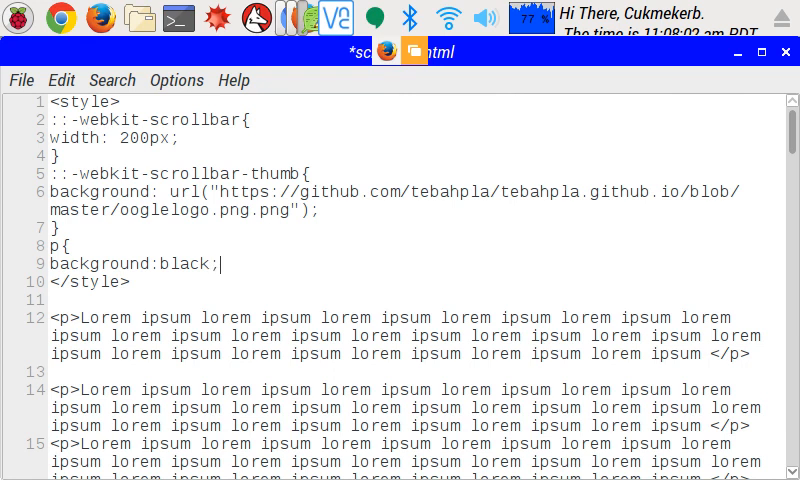
key("Return")
type("}")
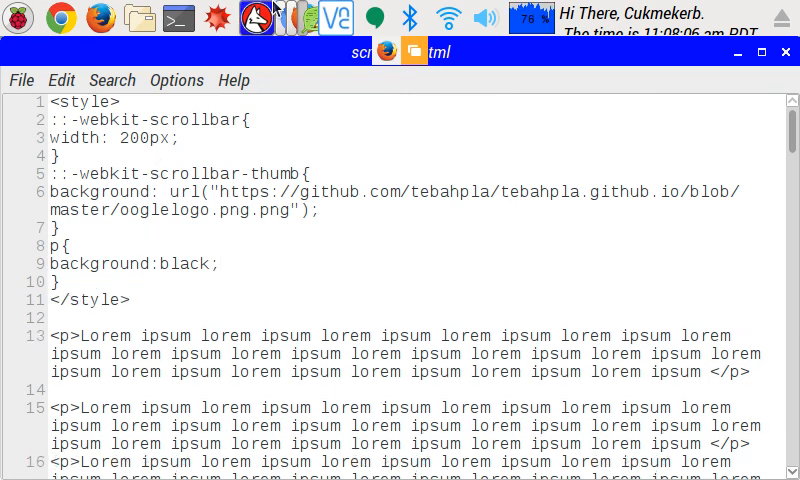
left_click(404, 50)
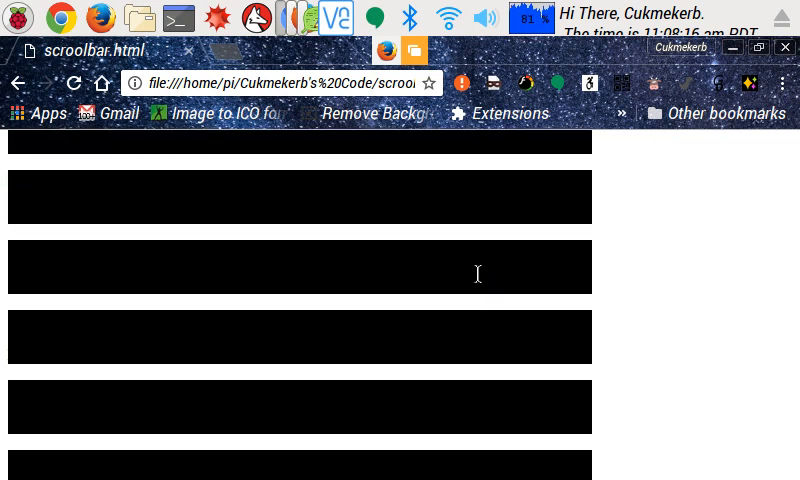
mouse_move(466, 246)
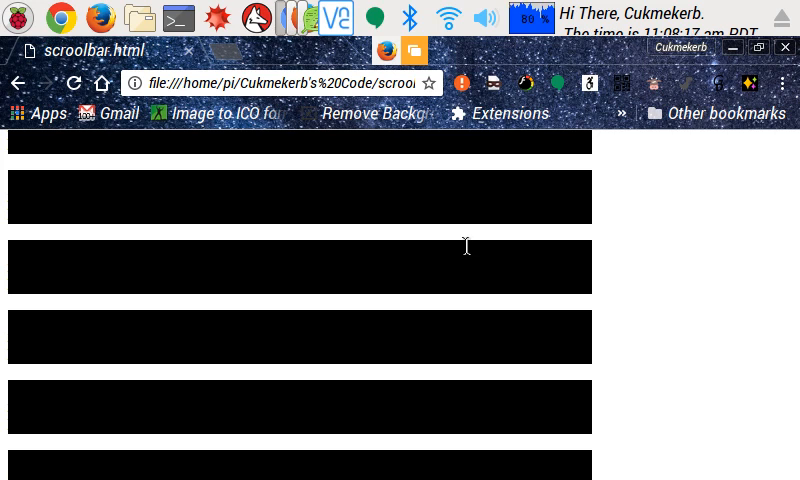
mouse_move(470, 240)
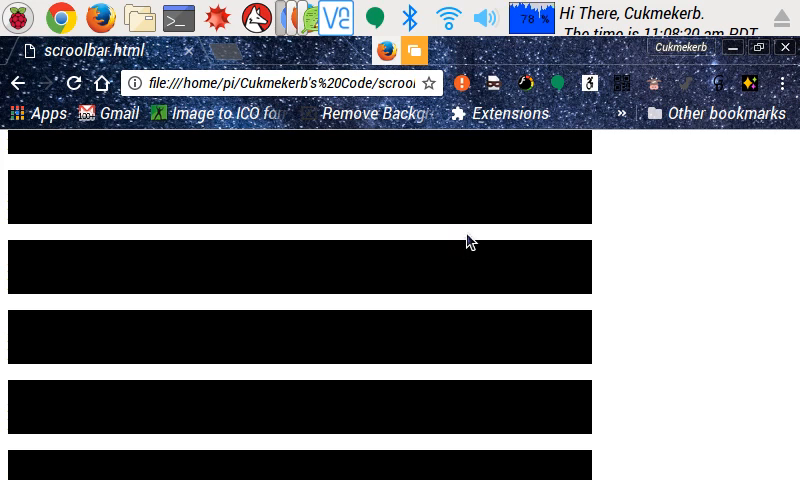
Step: Scroll down through scrollbar.html to view the black paragraph blocks
scroll("down", 3)
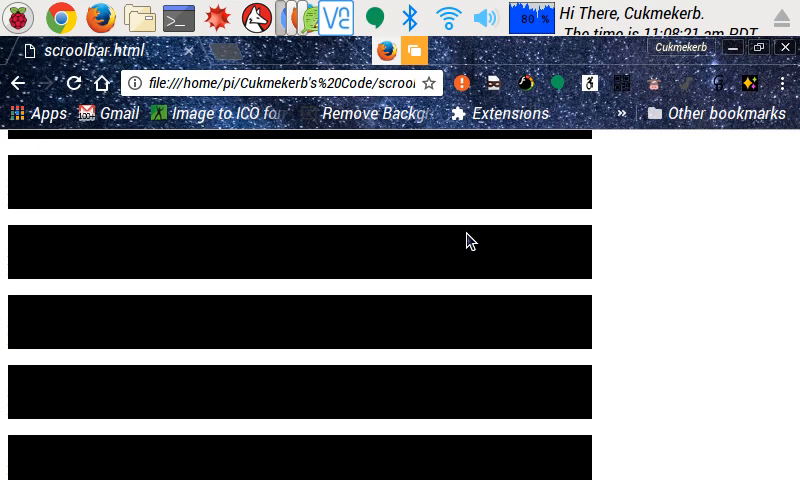
scroll("down", 3)
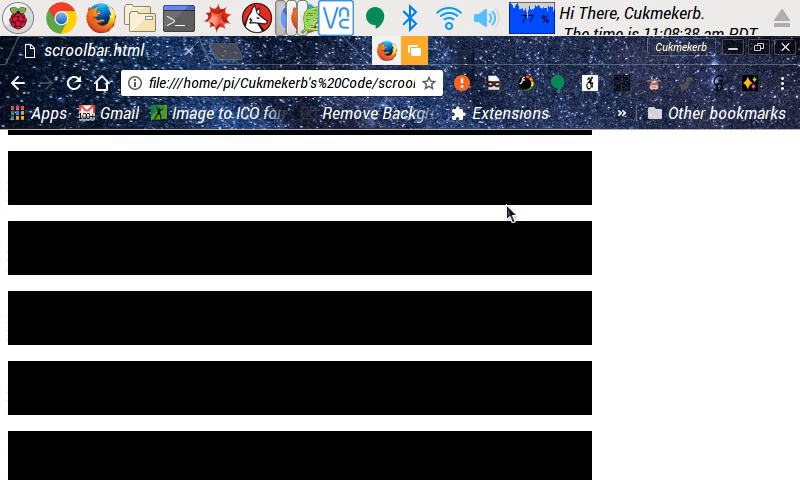
scroll("down", 3)
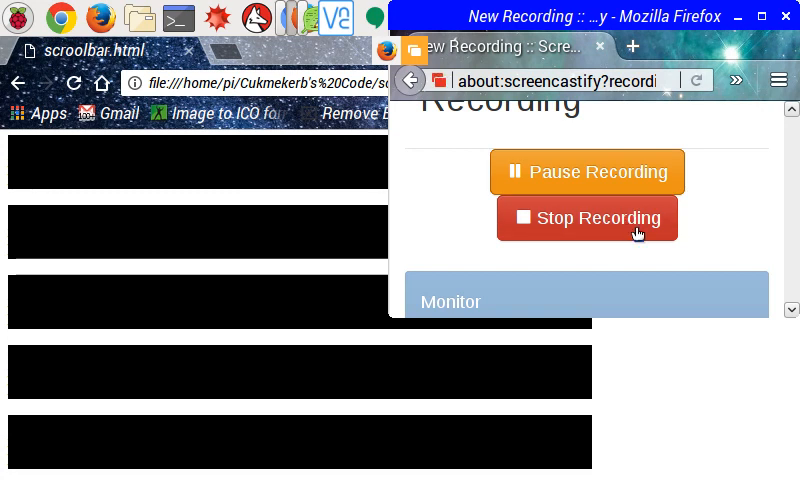
mouse_move(644, 224)
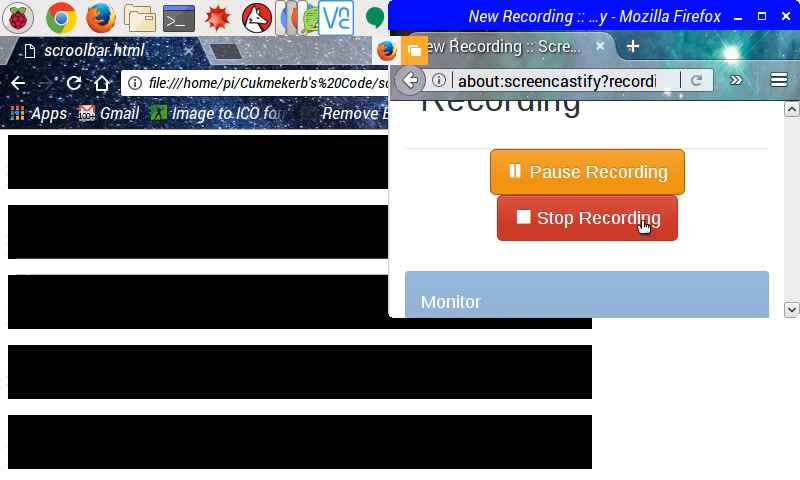